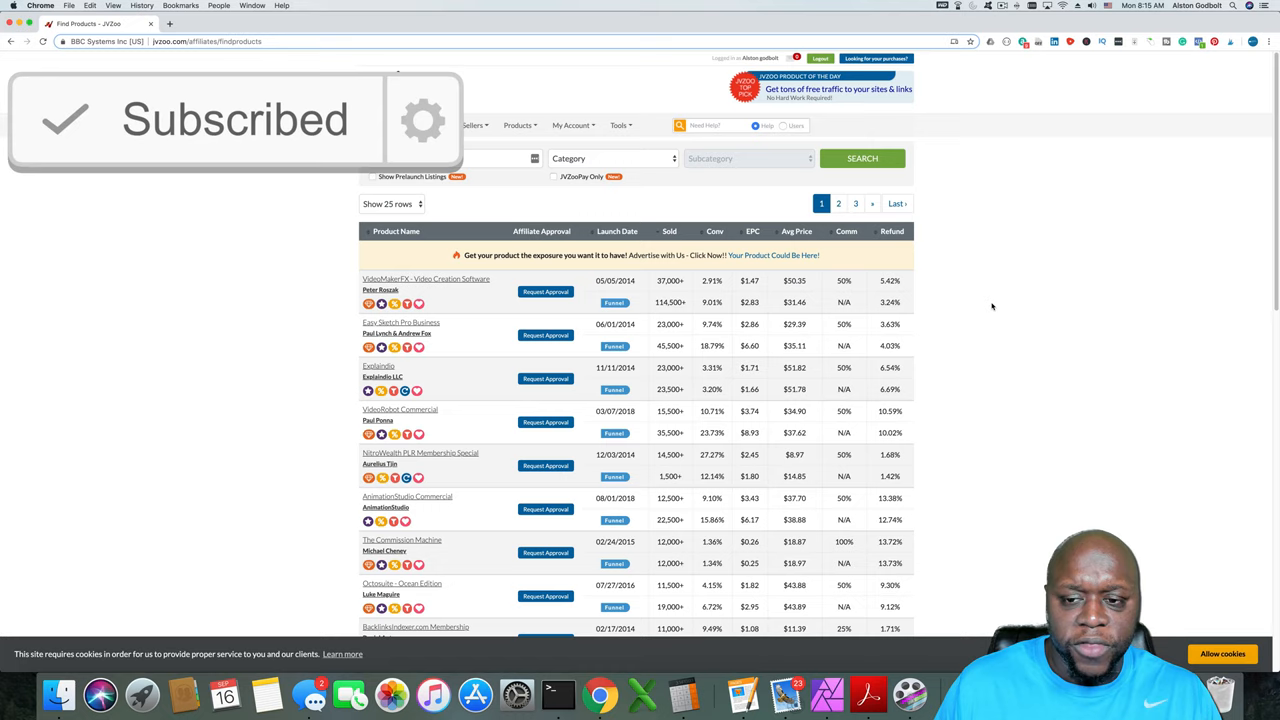
Step: Request approval to promote VideoMakerFX, opening its affiliate page with $27 price and 50% commission
{"action": "left_click", "coordinate": [612, 158]}
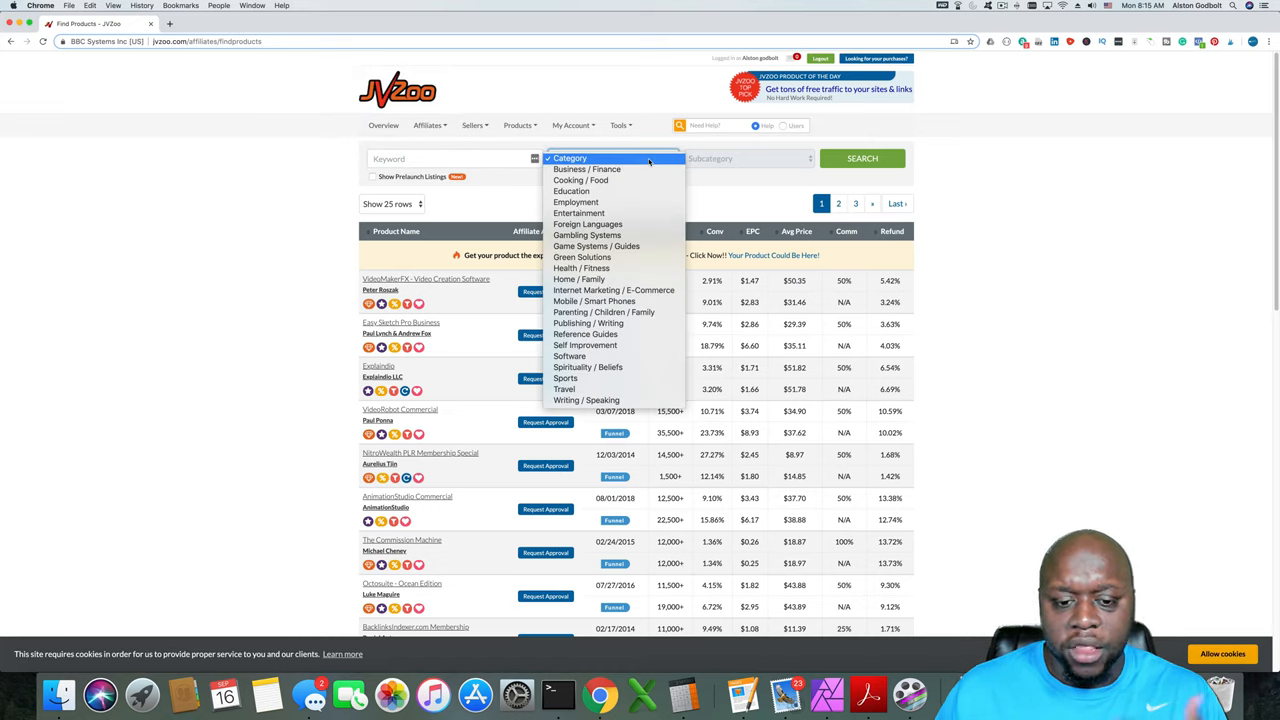
{"action": "mouse_move", "coordinate": [588, 236]}
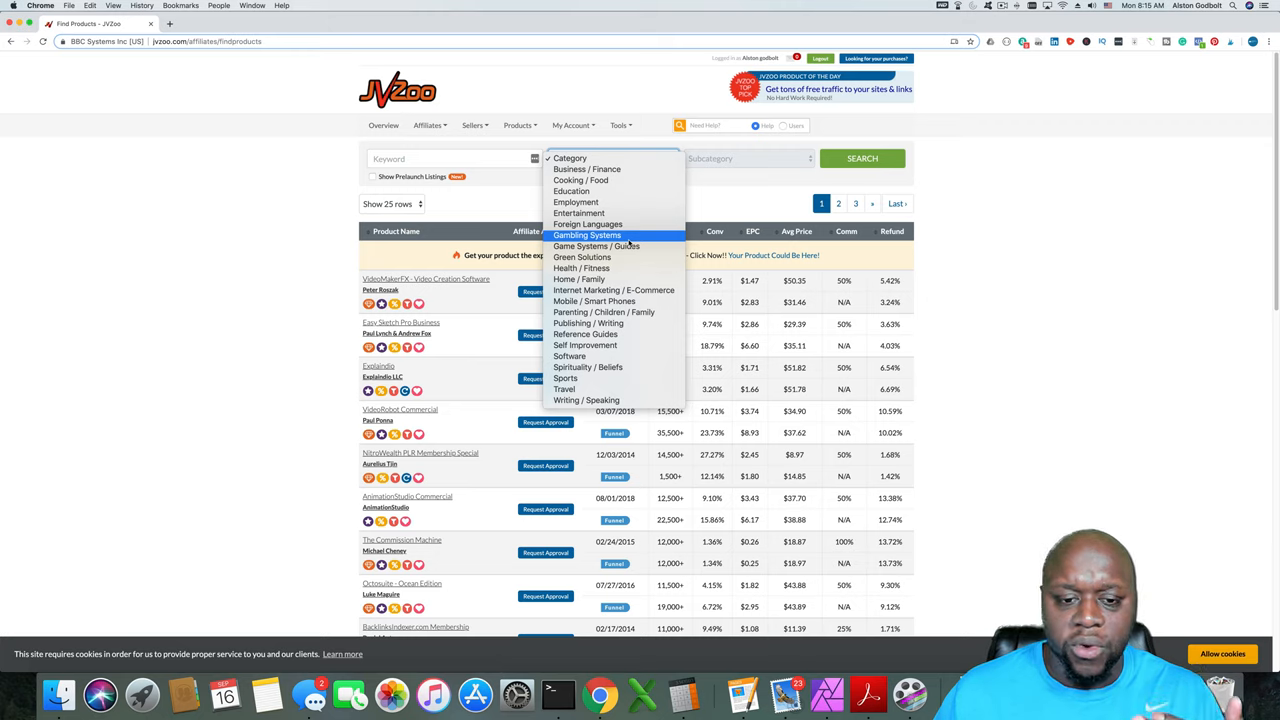
{"action": "mouse_move", "coordinate": [580, 180]}
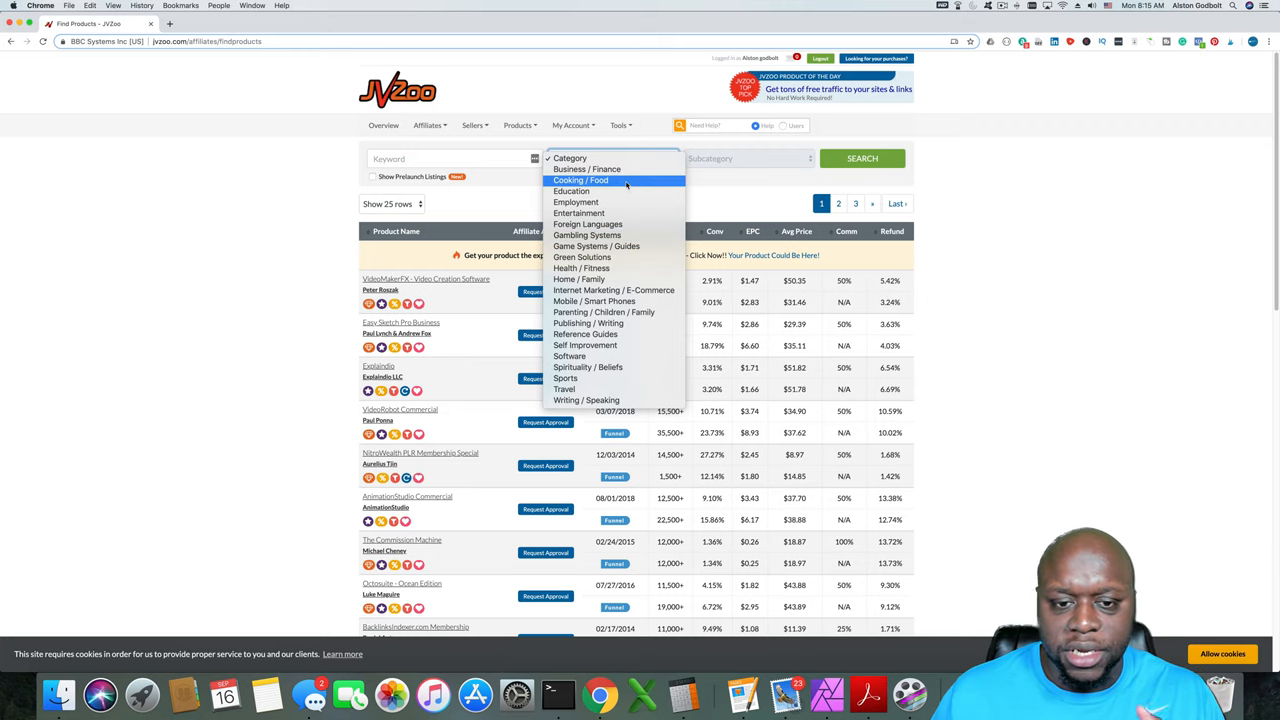
{"action": "mouse_move", "coordinate": [572, 192]}
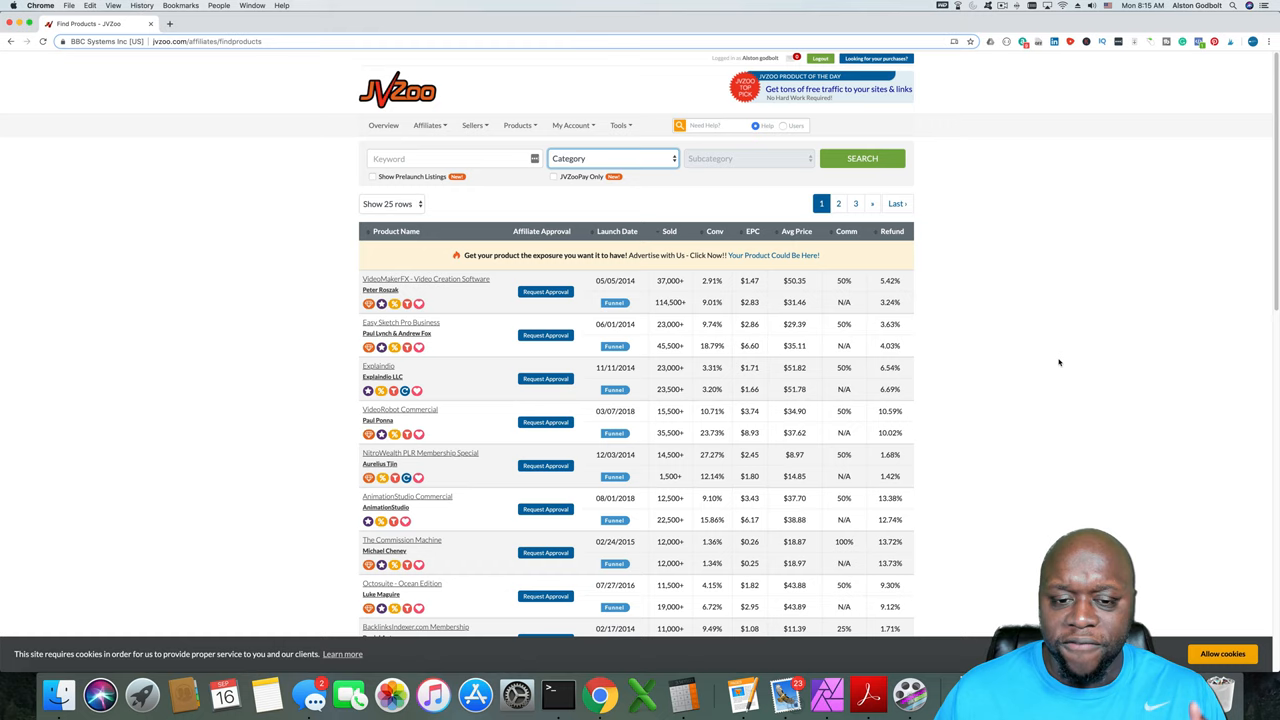
{"action": "mouse_move", "coordinate": [1102, 318]}
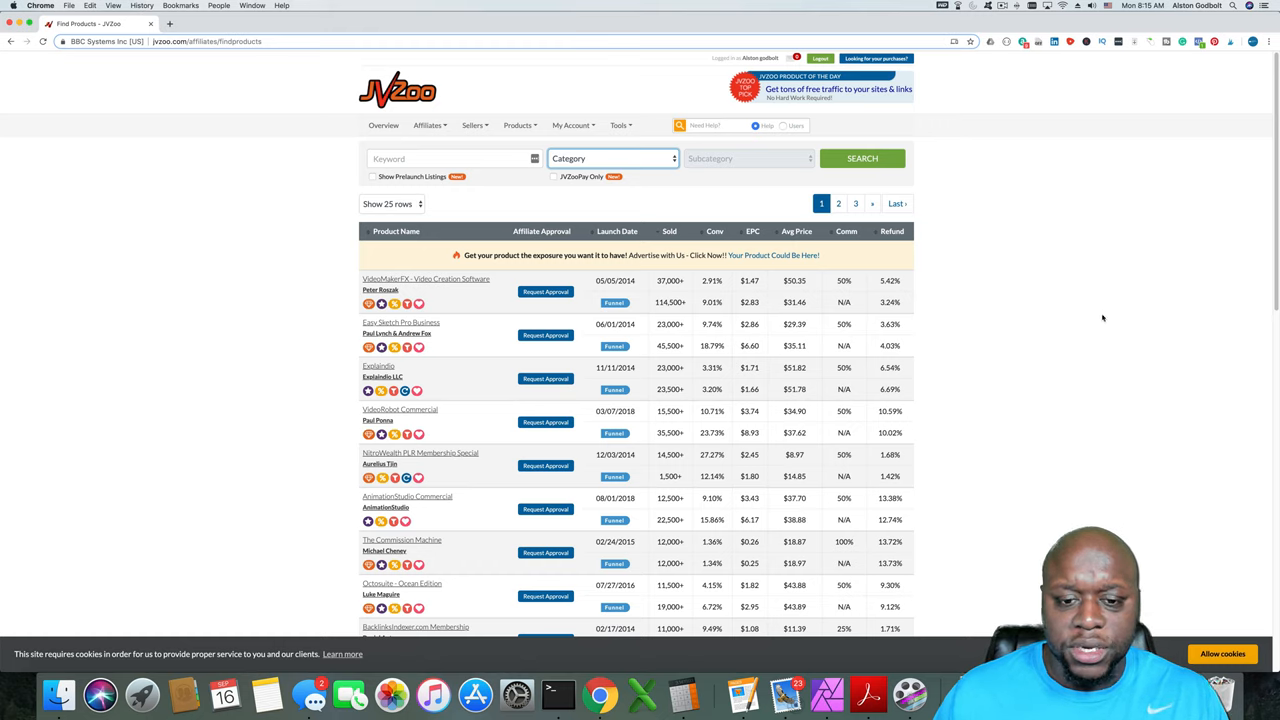
{"action": "mouse_move", "coordinate": [556, 252]}
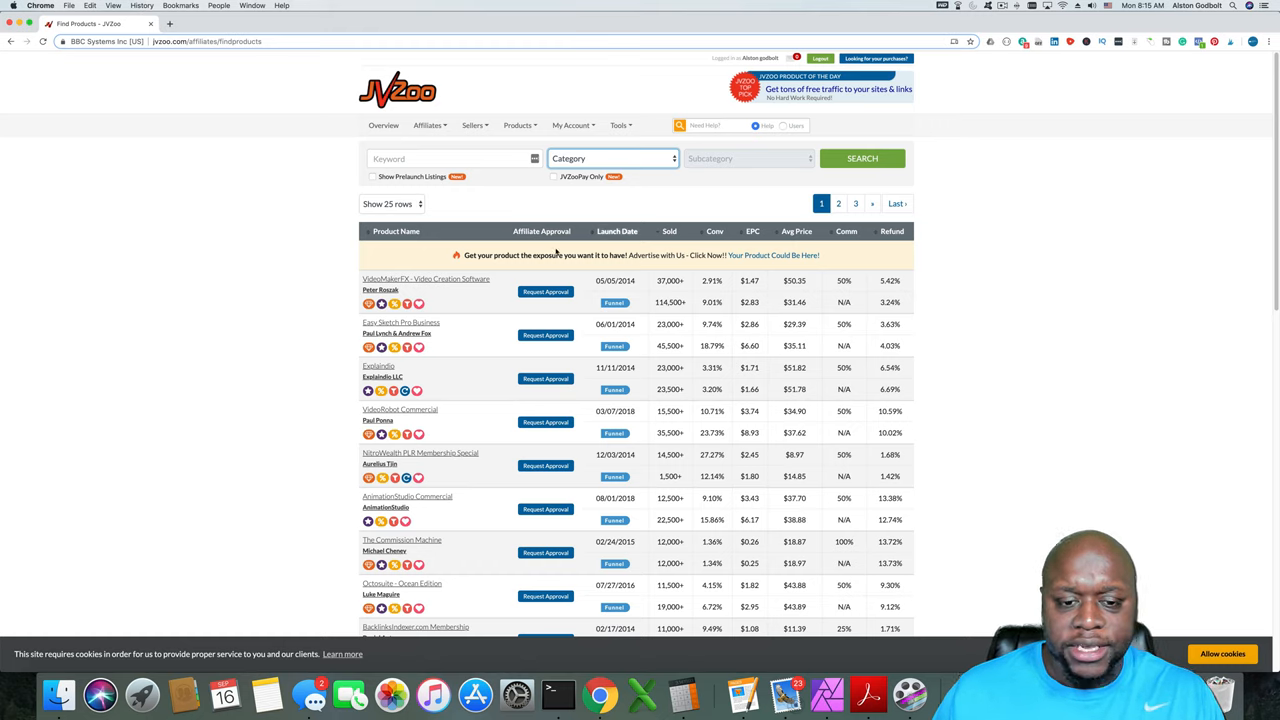
{"action": "mouse_move", "coordinate": [544, 272]}
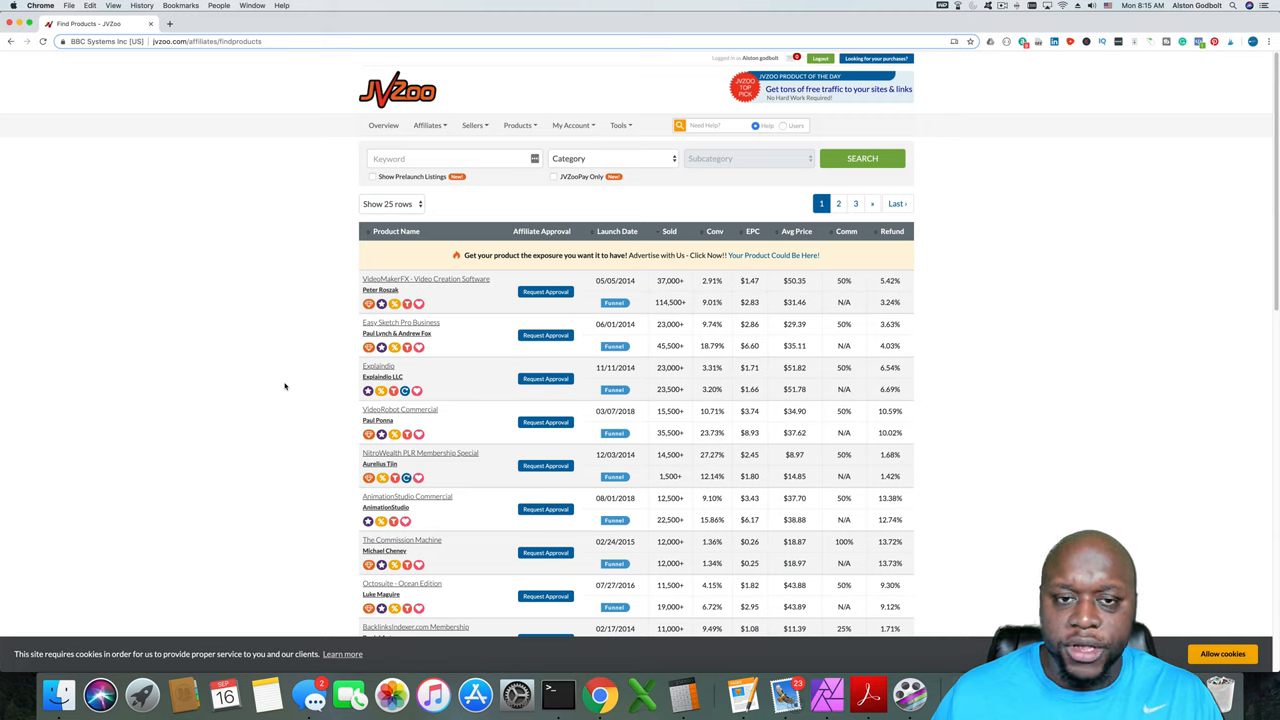
{"action": "mouse_move", "coordinate": [304, 340]}
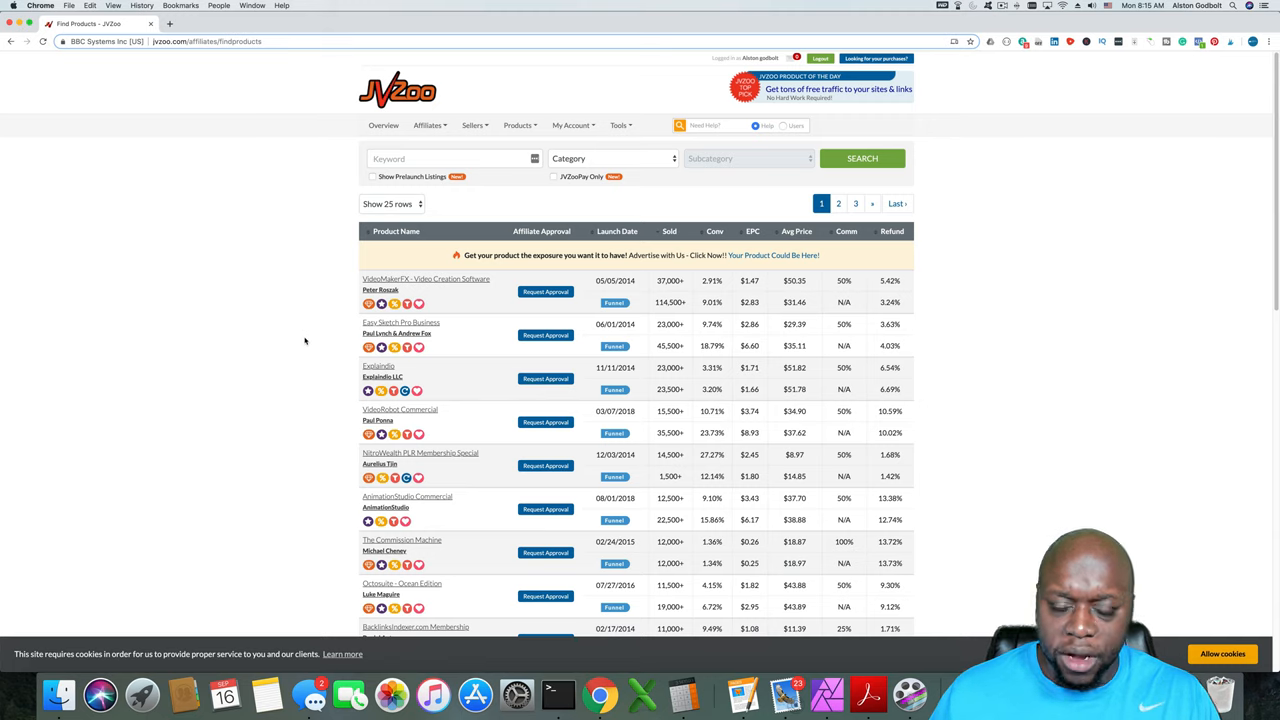
{"action": "mouse_move", "coordinate": [350, 300]}
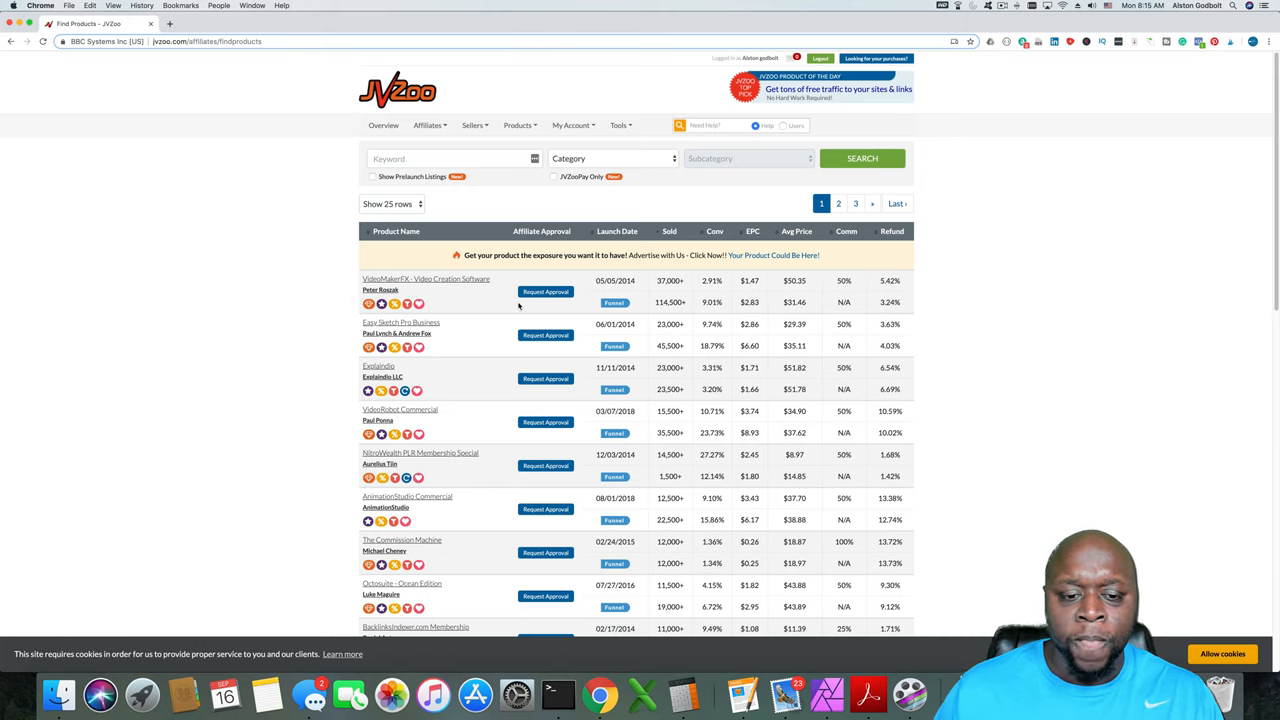
{"action": "left_click", "coordinate": [544, 292]}
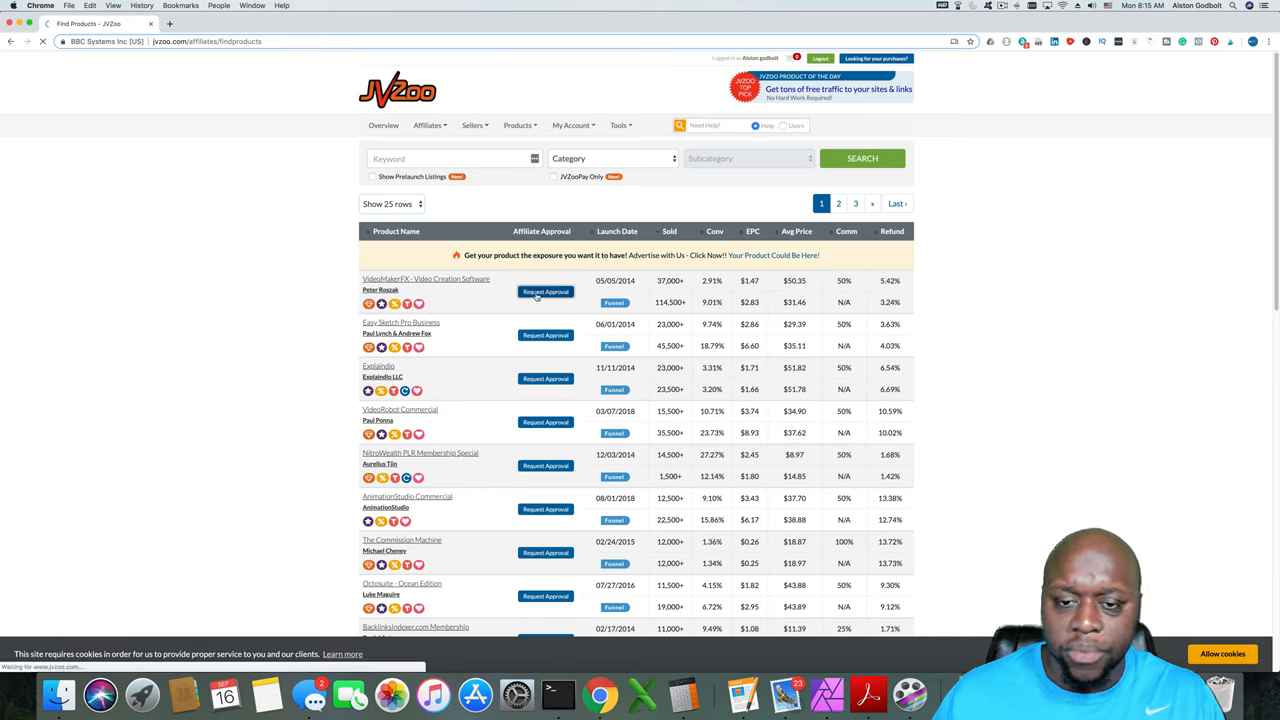
{"action": "left_click", "coordinate": [424, 278]}
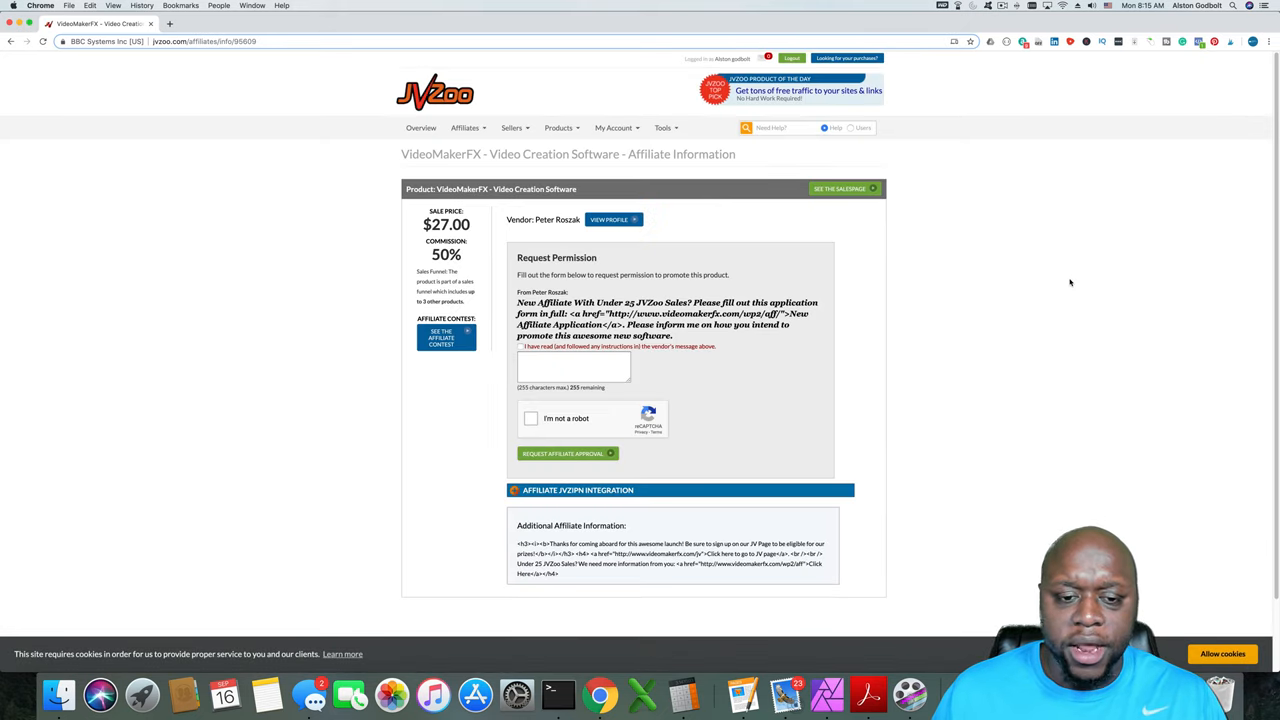
{"action": "mouse_move", "coordinate": [1046, 406]}
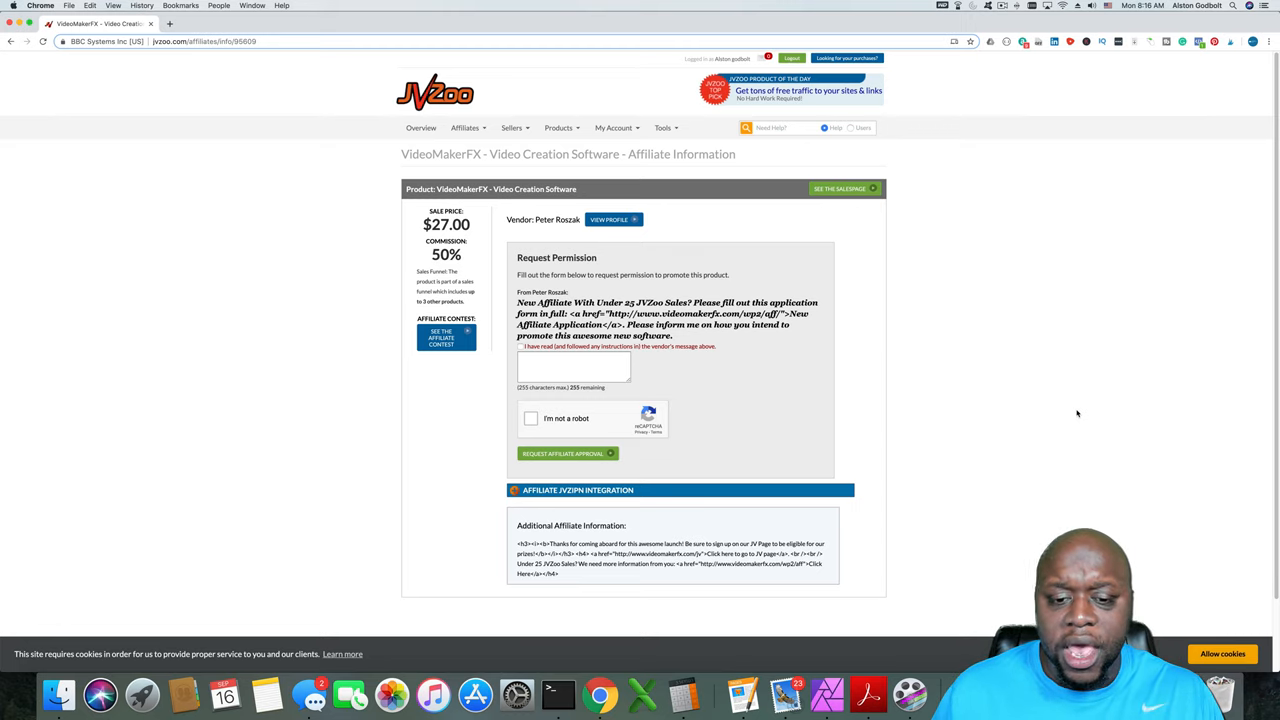
{"action": "mouse_move", "coordinate": [1020, 420]}
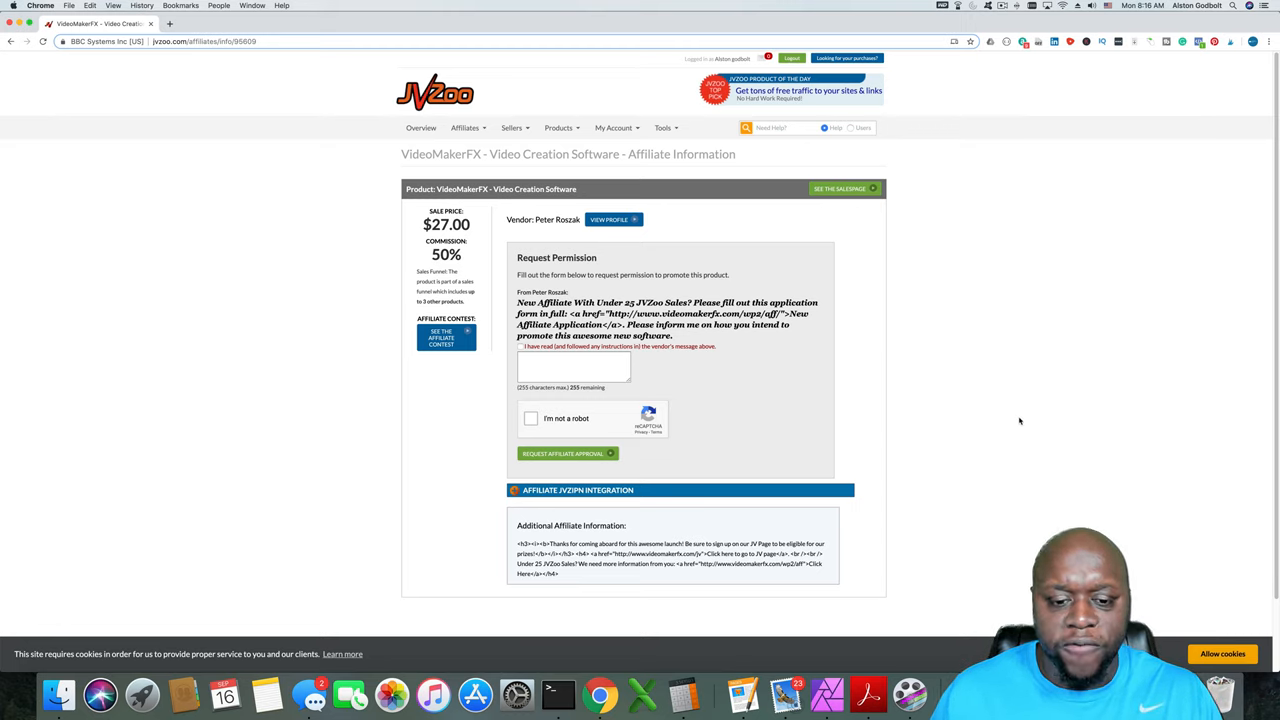
{"action": "mouse_move", "coordinate": [1046, 432]}
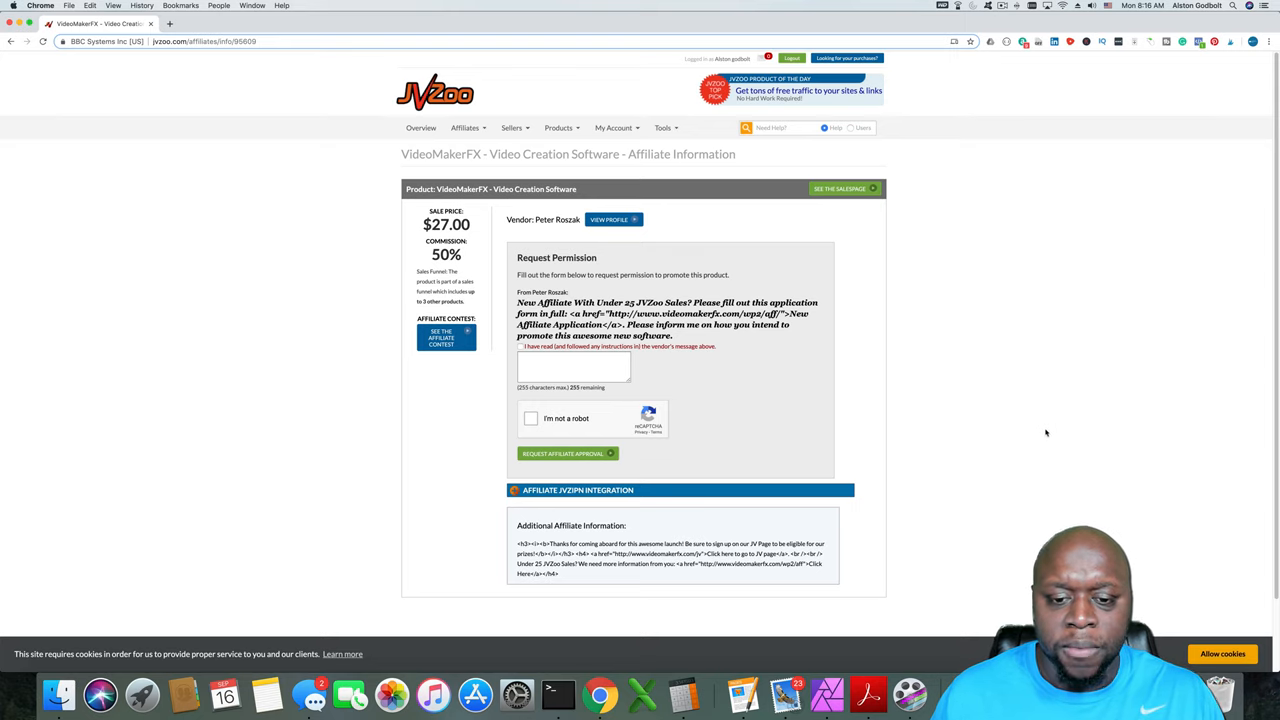
{"action": "mouse_move", "coordinate": [1060, 456]}
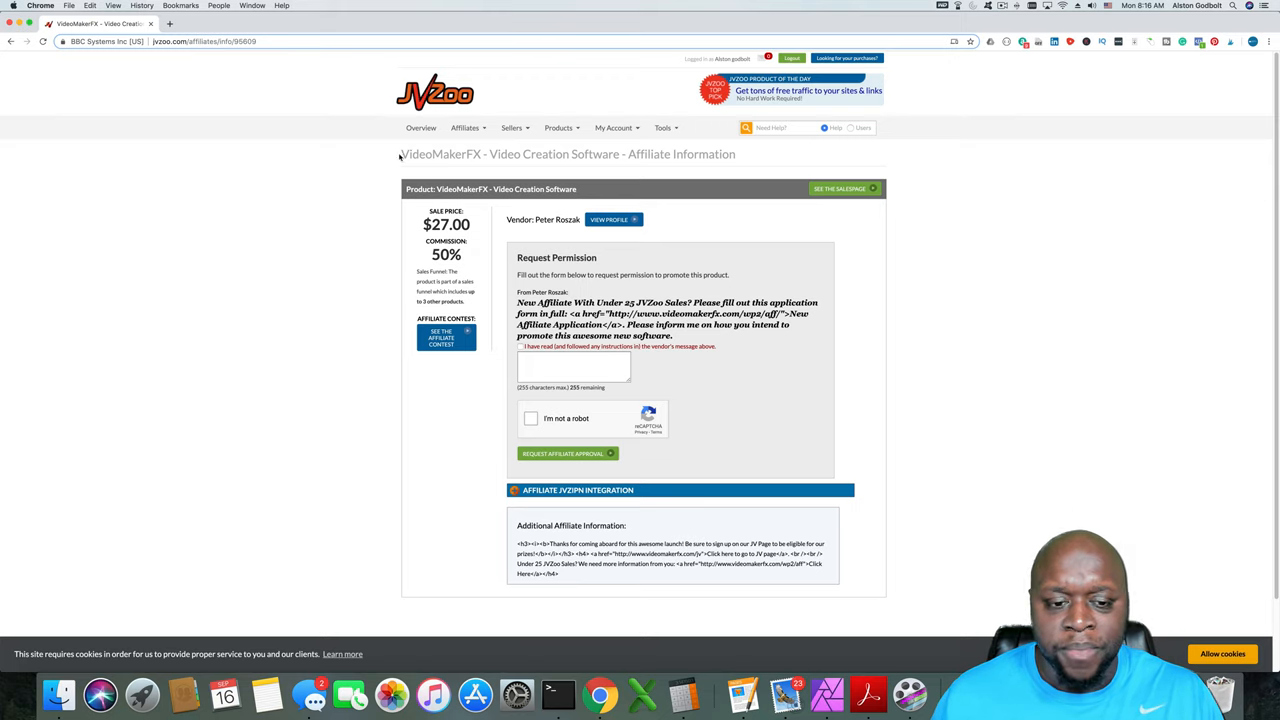
{"action": "mouse_move", "coordinate": [208, 280]}
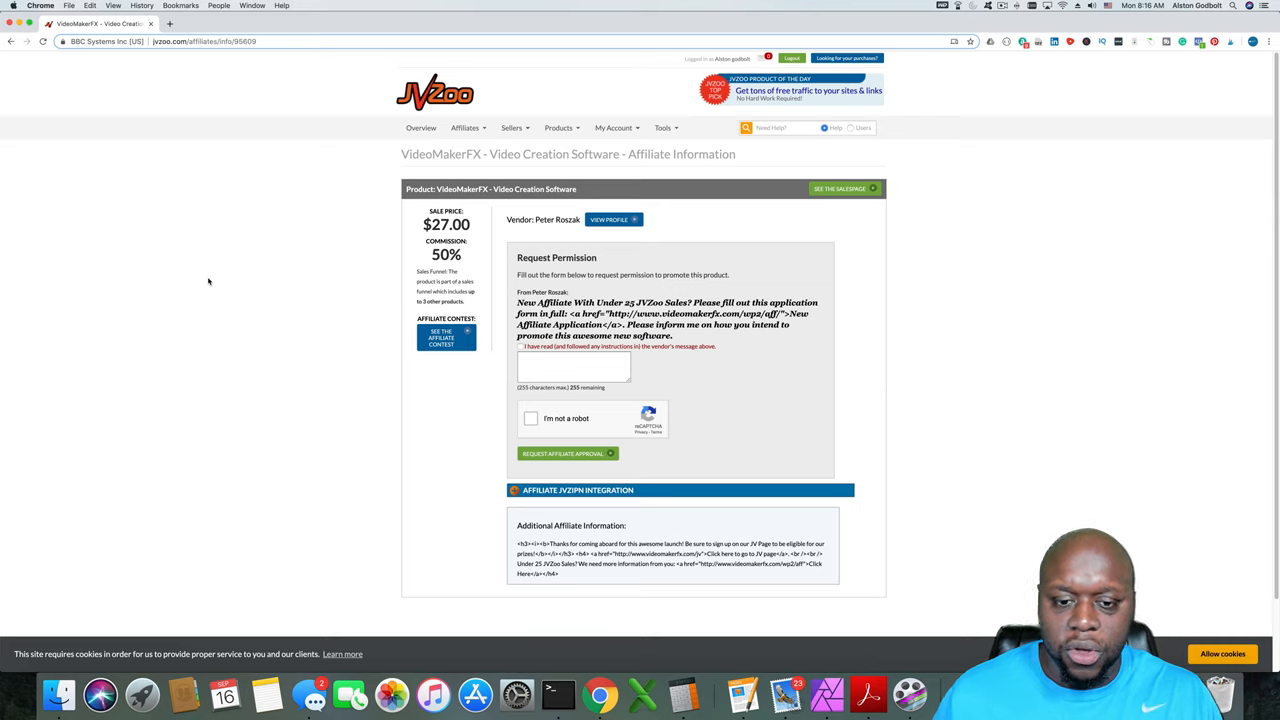
{"action": "mouse_move", "coordinate": [212, 282]}
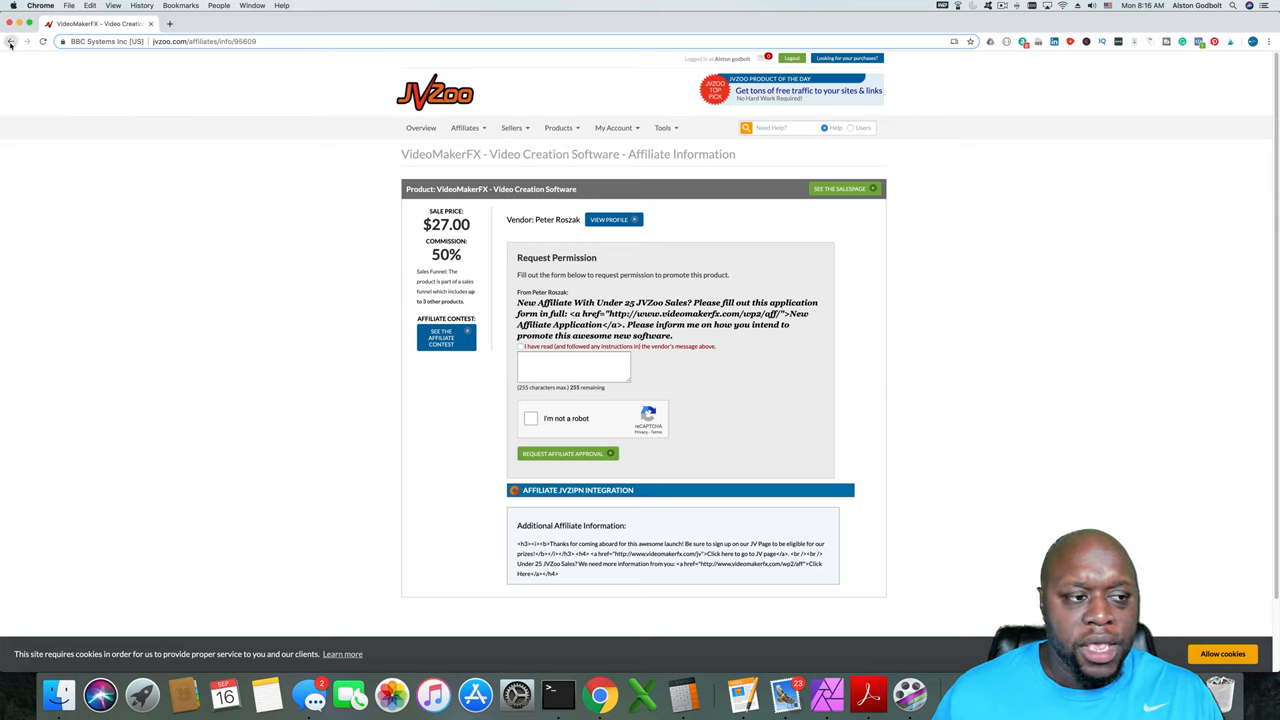
Step: Go back to the unfiltered Find Products marketplace list
{"action": "left_click", "coordinate": [12, 40]}
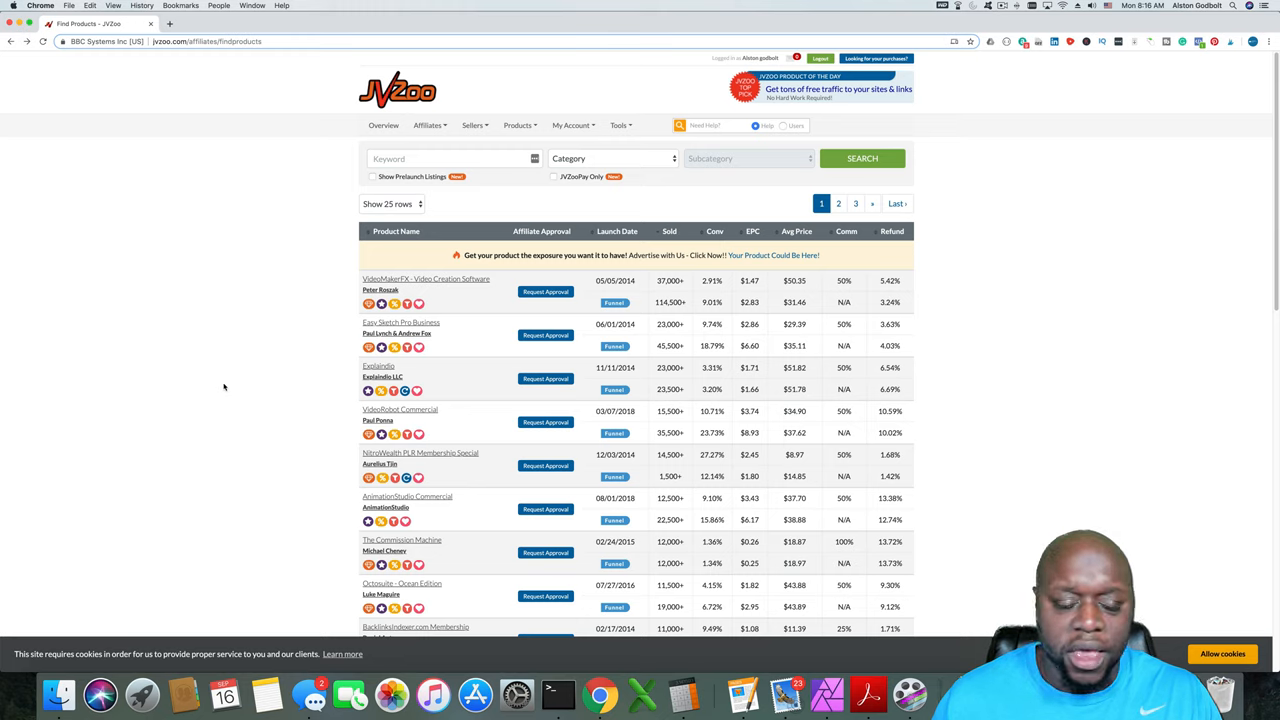
{"action": "mouse_move", "coordinate": [308, 284]}
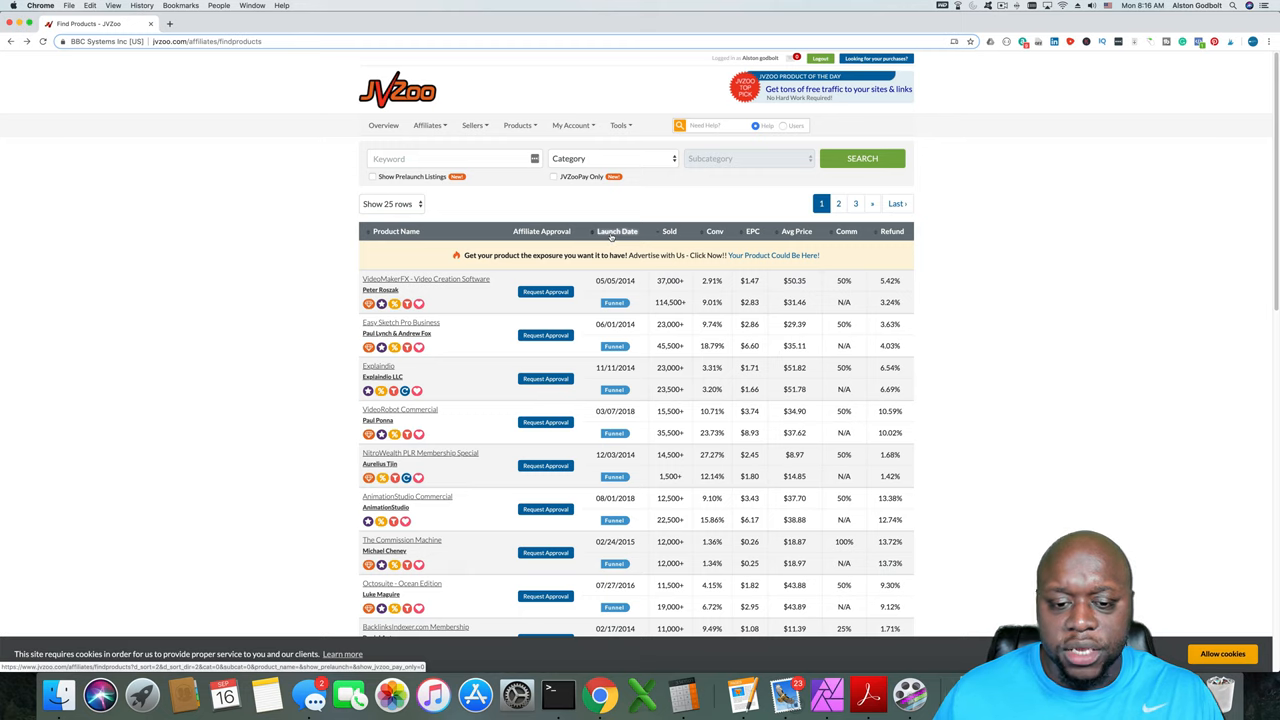
{"action": "mouse_move", "coordinate": [650, 236]}
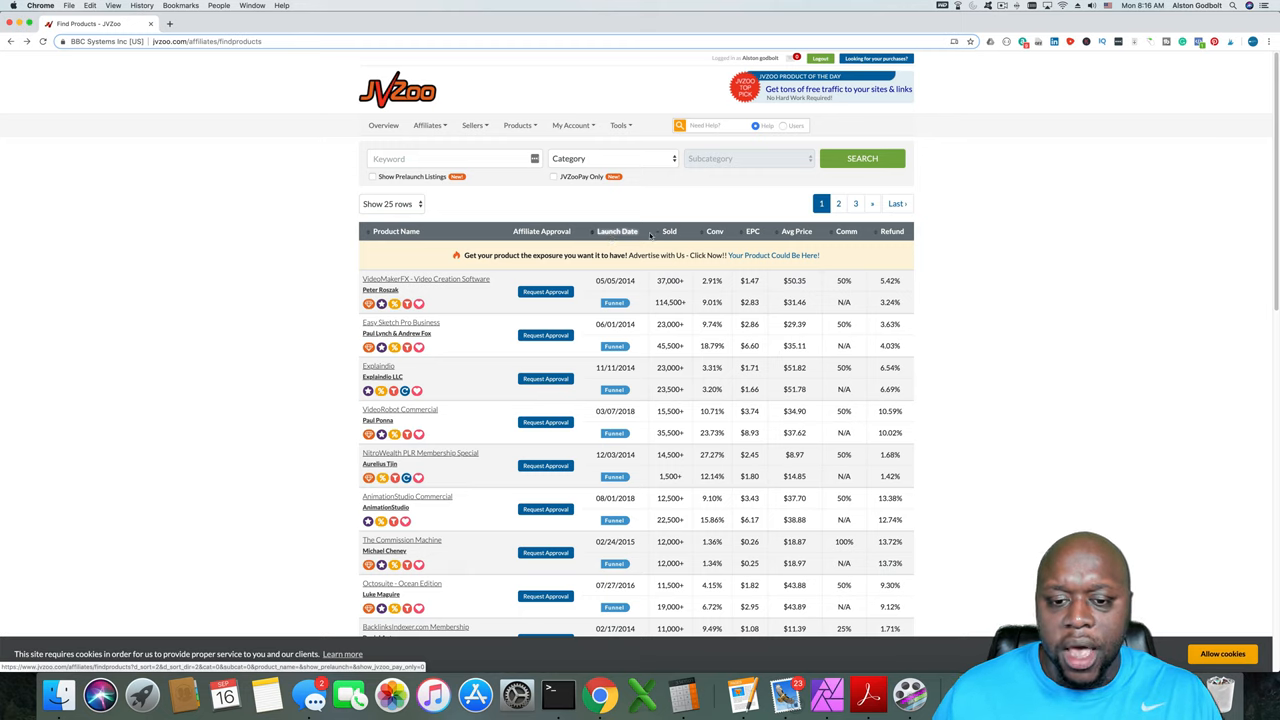
{"action": "left_click", "coordinate": [668, 232]}
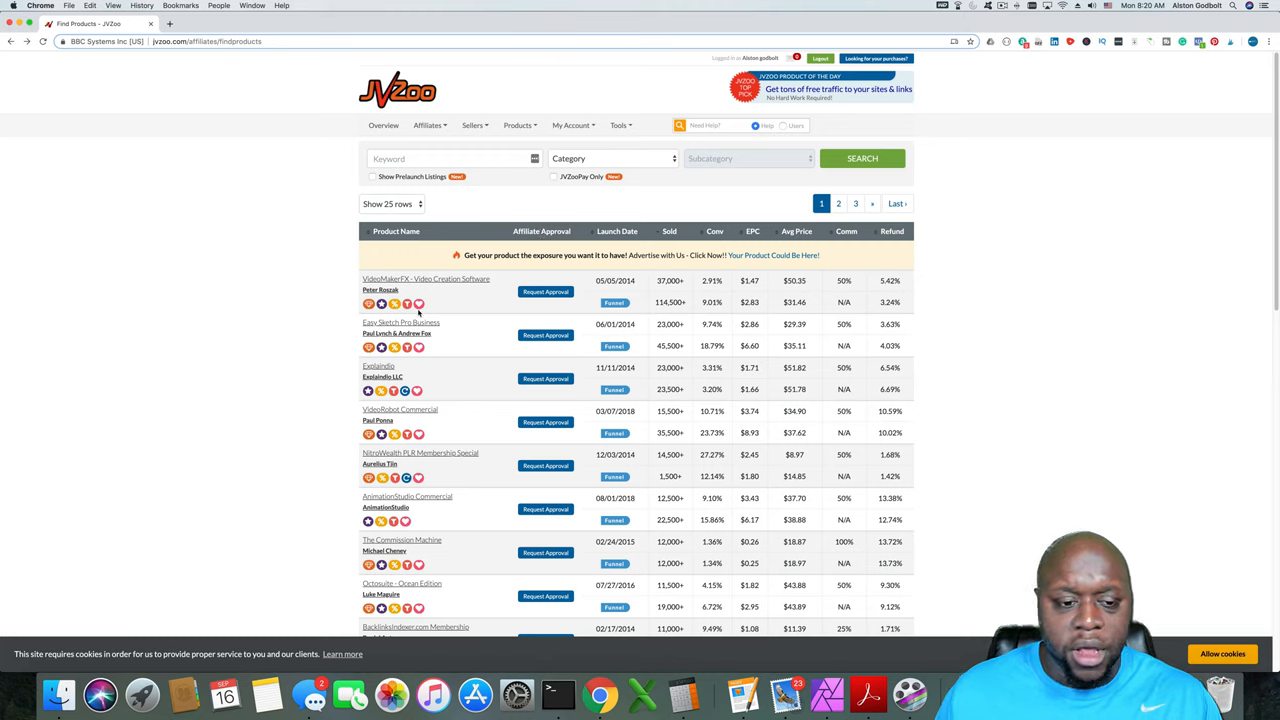
{"action": "mouse_move", "coordinate": [280, 320]}
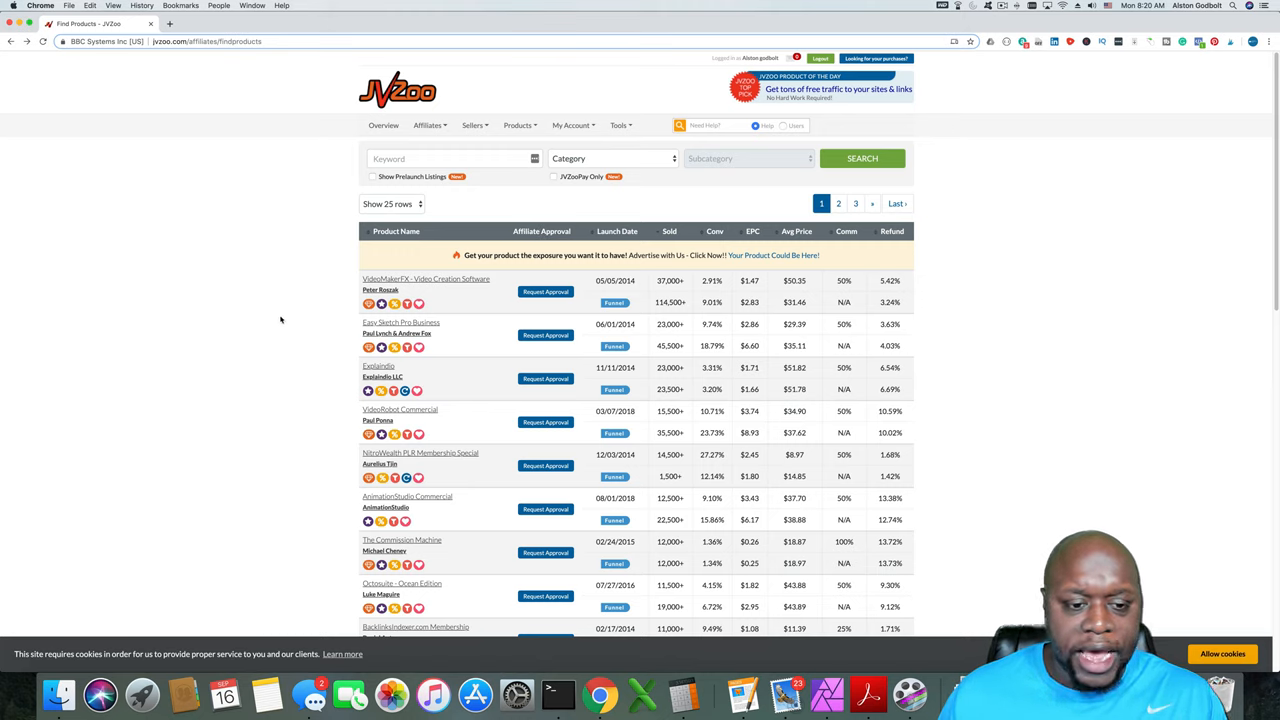
{"action": "mouse_move", "coordinate": [408, 284]}
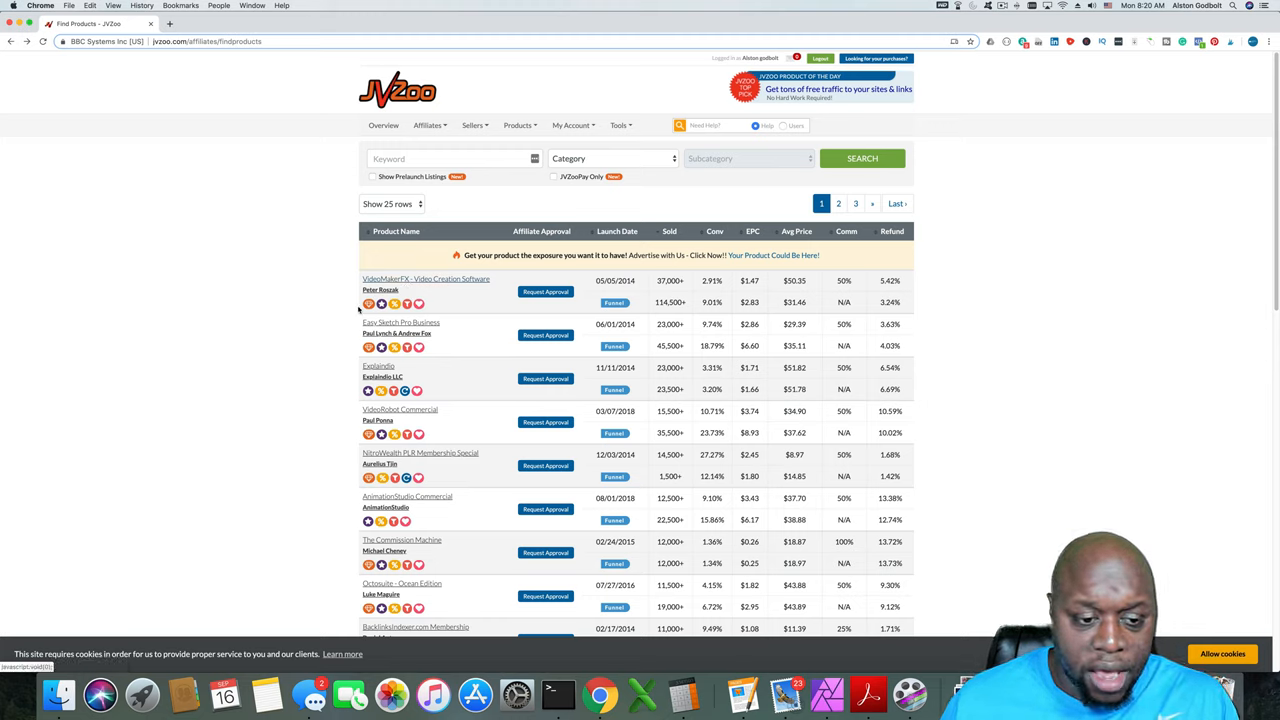
{"action": "mouse_move", "coordinate": [368, 304]}
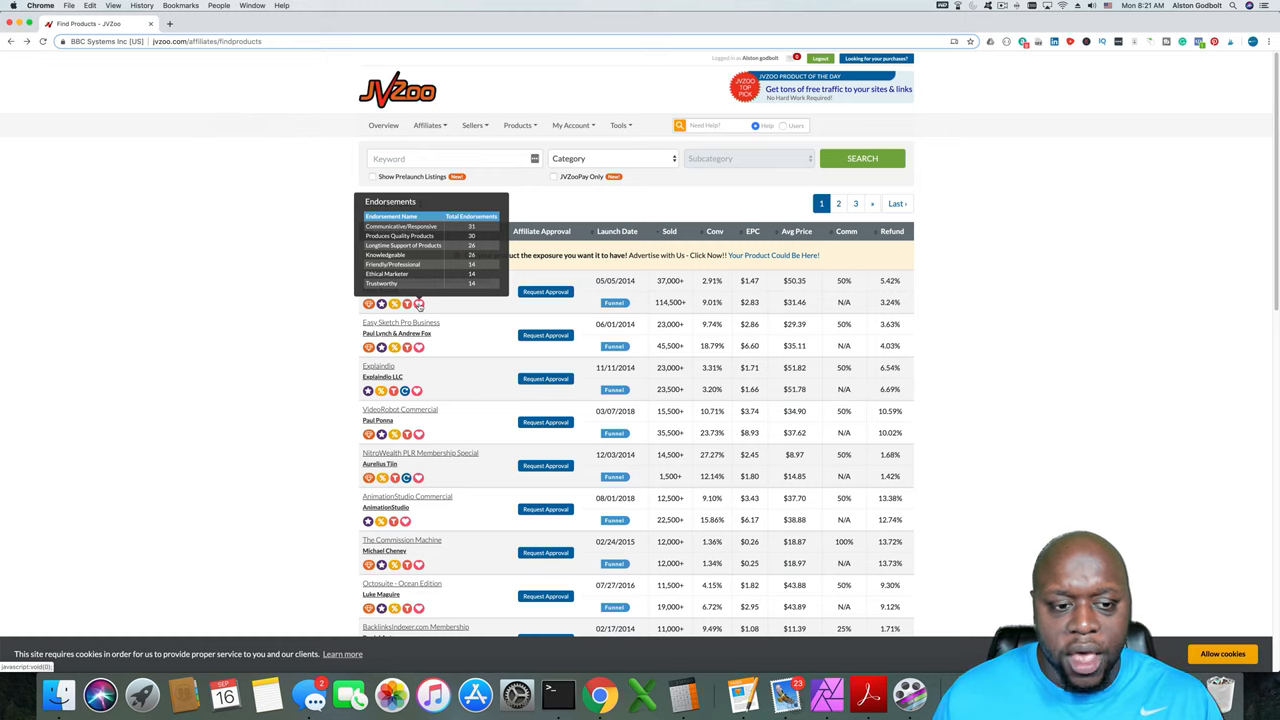
{"action": "mouse_move", "coordinate": [316, 370]}
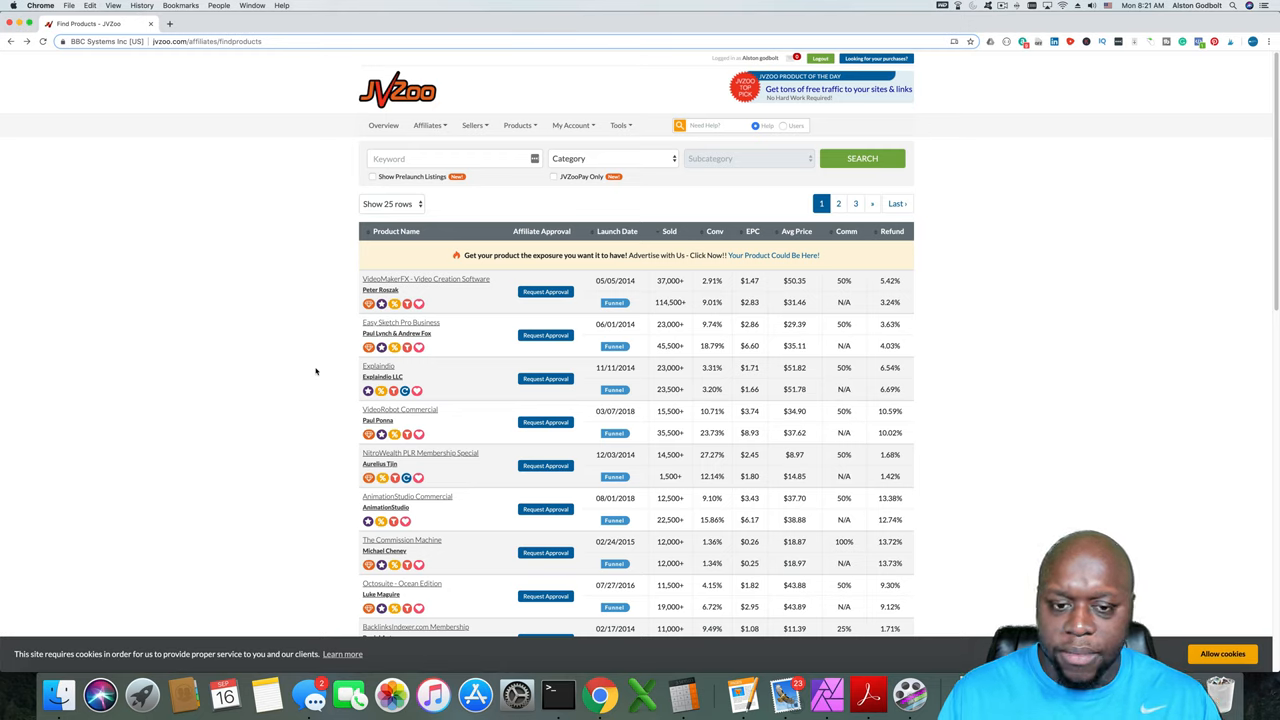
{"action": "mouse_move", "coordinate": [552, 204]}
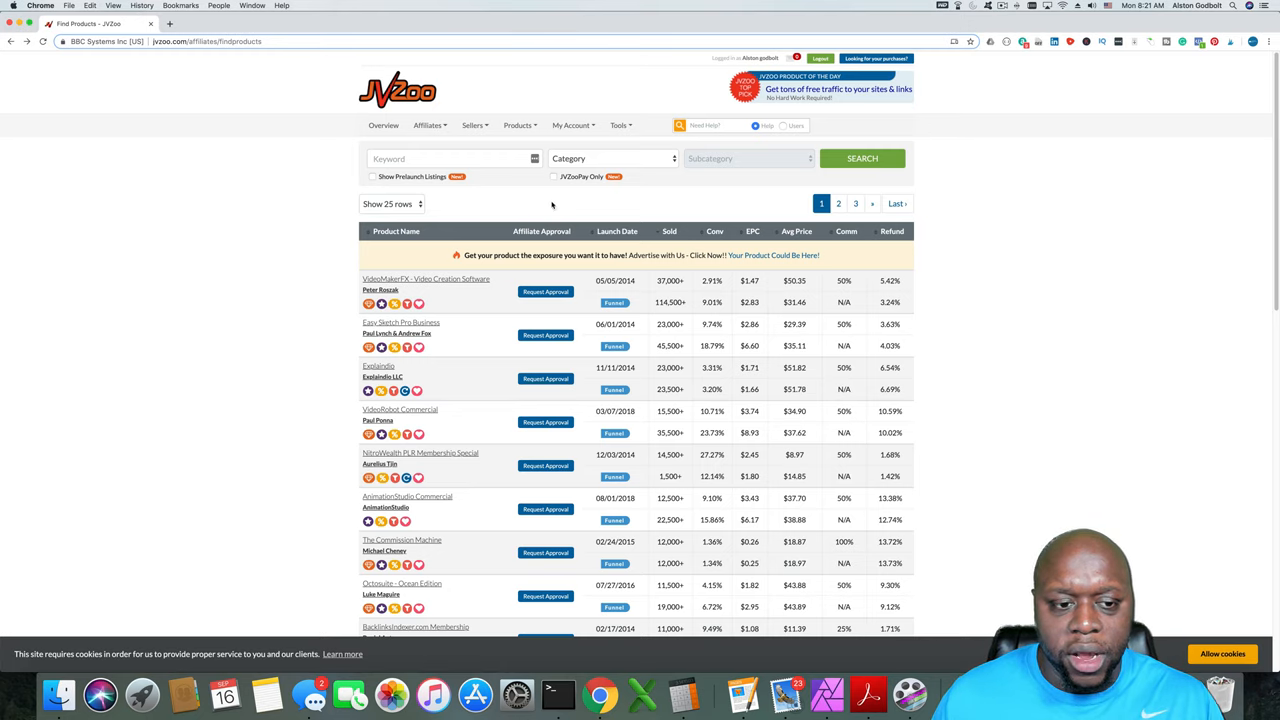
{"action": "mouse_move", "coordinate": [546, 206]}
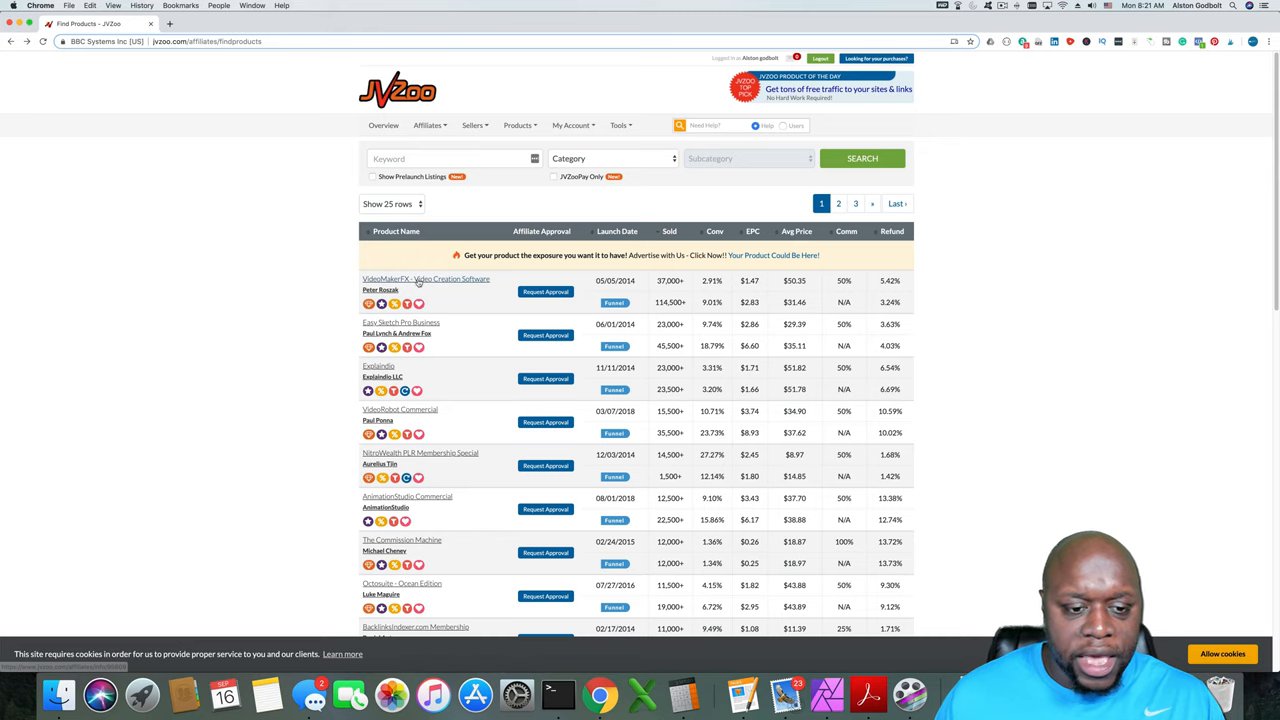
Step: Open VideoMakerFX's affiliate information page and from it view the product's sales page
{"action": "left_click", "coordinate": [424, 278]}
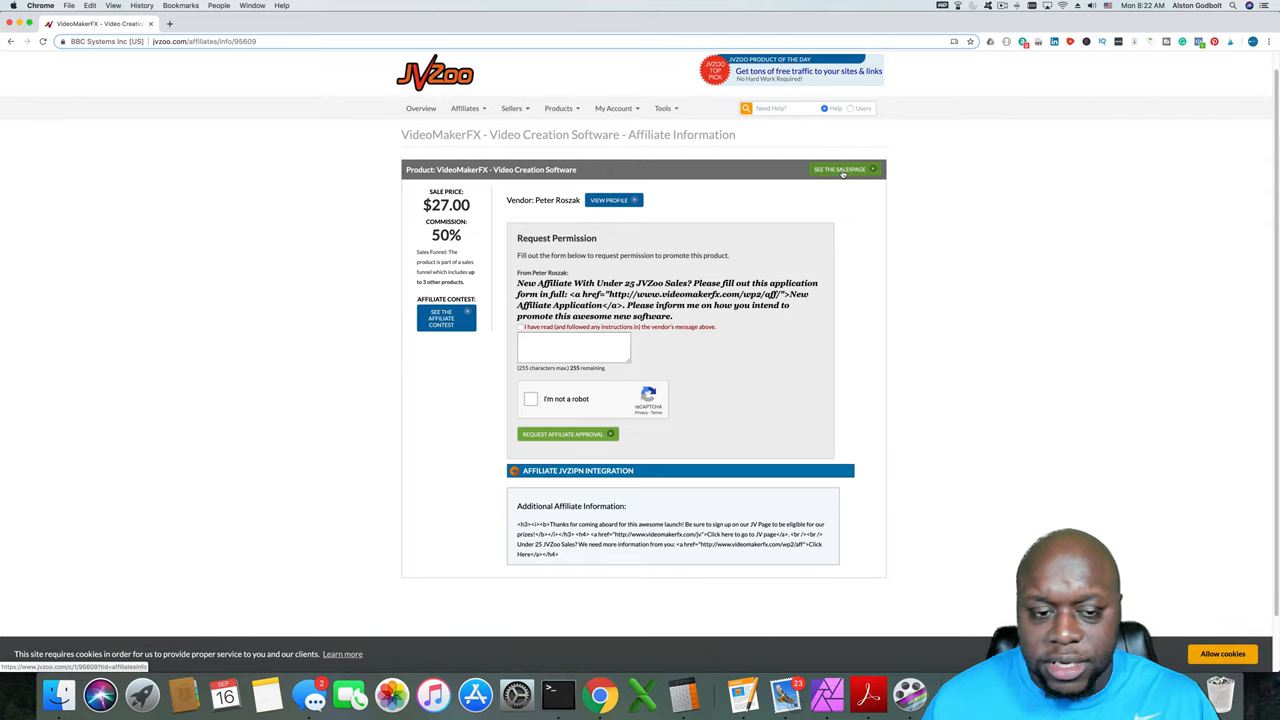
{"action": "left_click", "coordinate": [840, 168]}
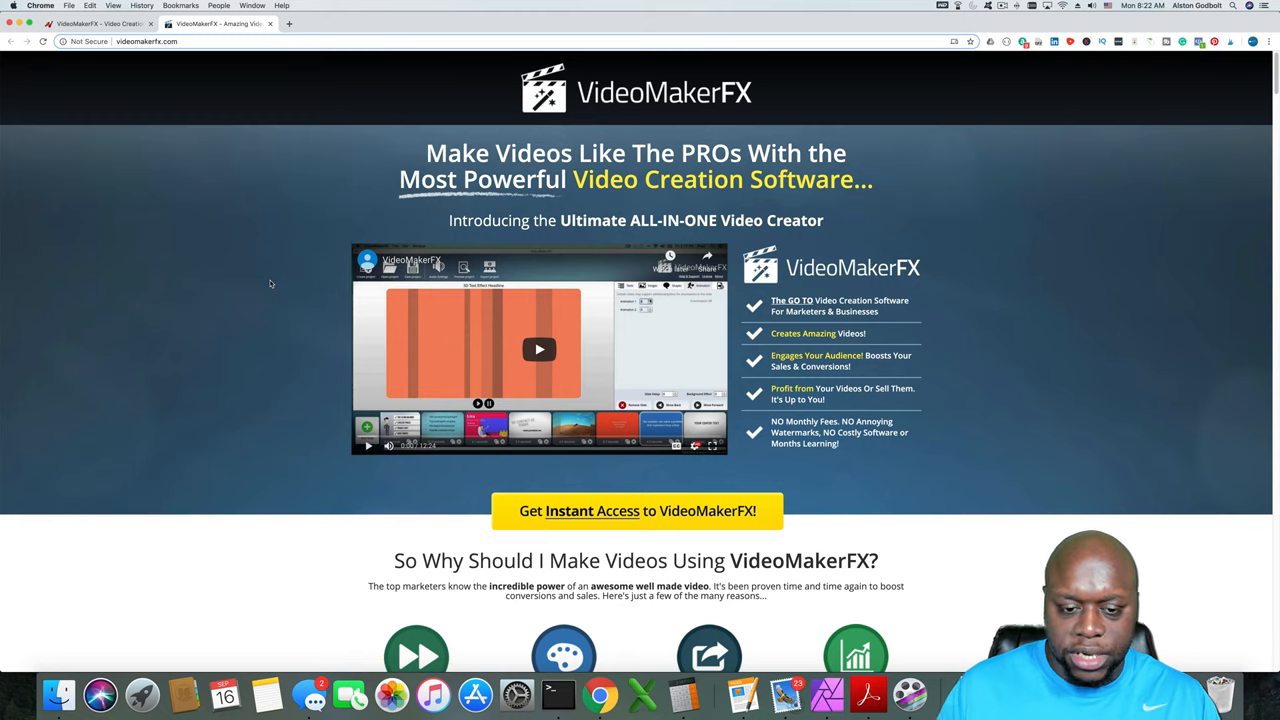
Step: Scroll through the full VideoMakerFX sales pitch, then switch back to the JVZoo affiliate page
{"action": "scroll", "scroll_direction": "down", "scroll_amount": 3}
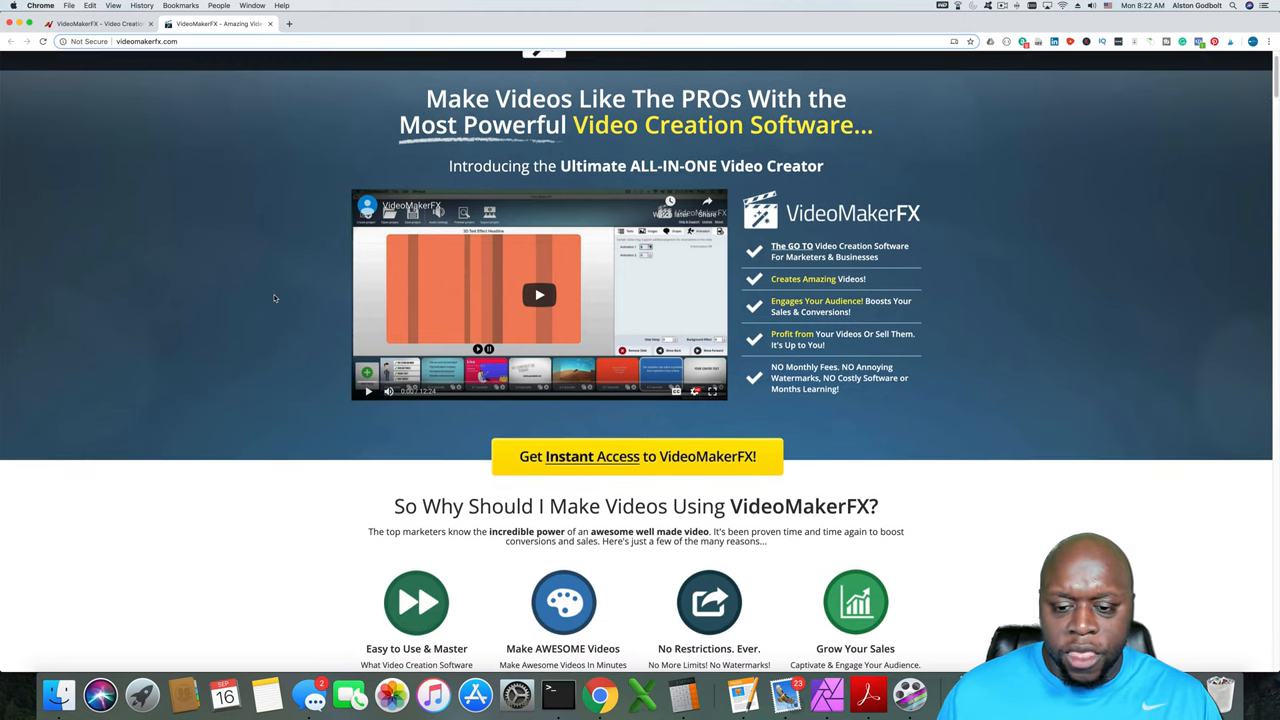
{"action": "scroll", "scroll_direction": "down", "scroll_amount": 3}
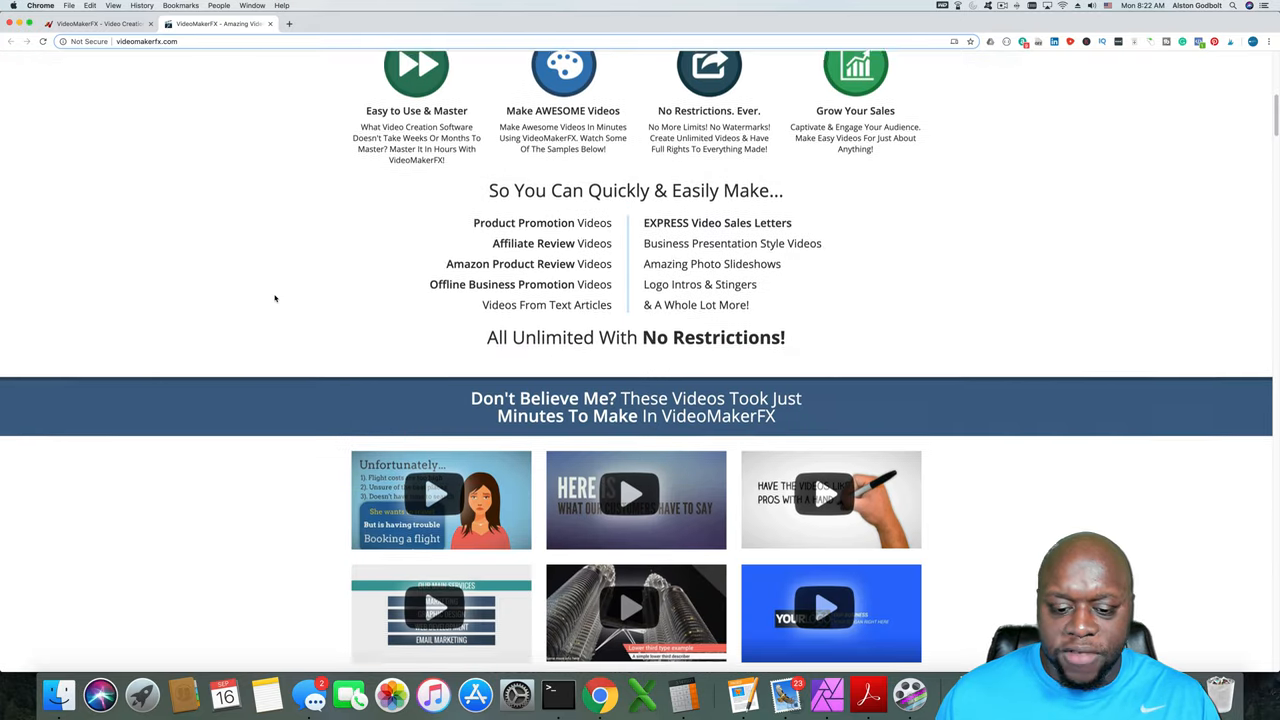
{"action": "scroll", "scroll_direction": "up", "scroll_amount": 3}
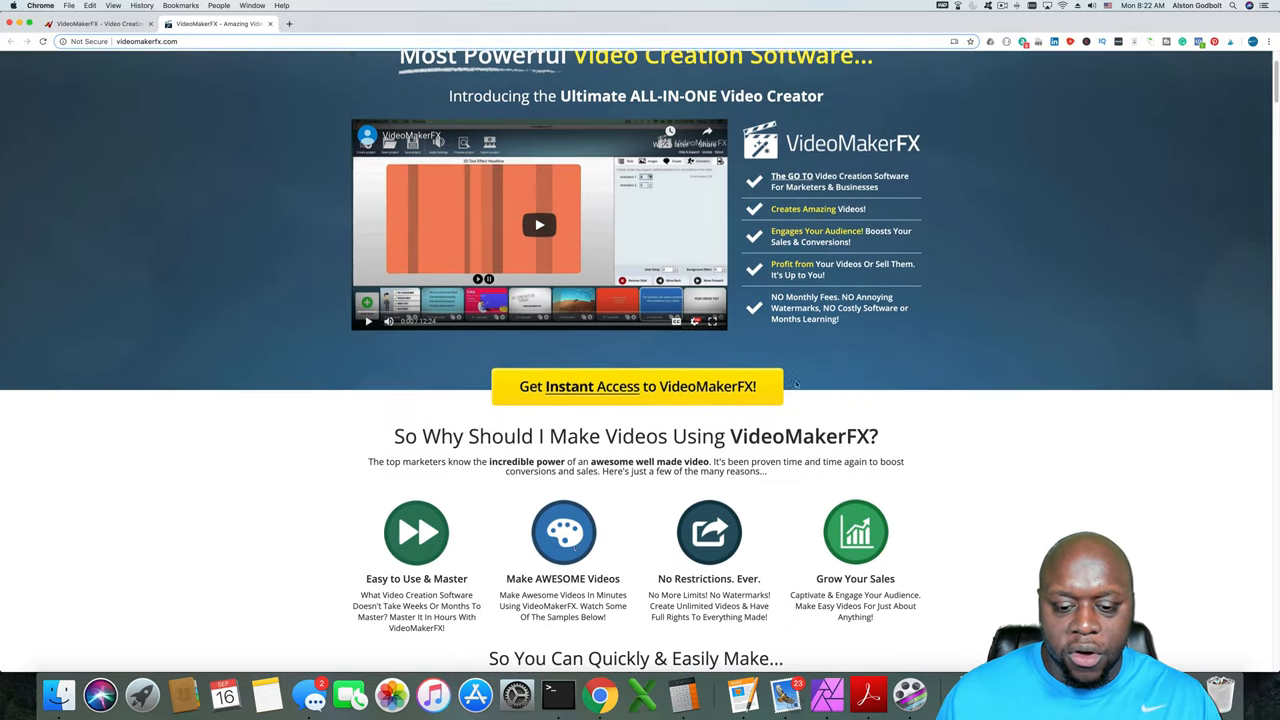
{"action": "scroll", "scroll_direction": "down", "scroll_amount": 3}
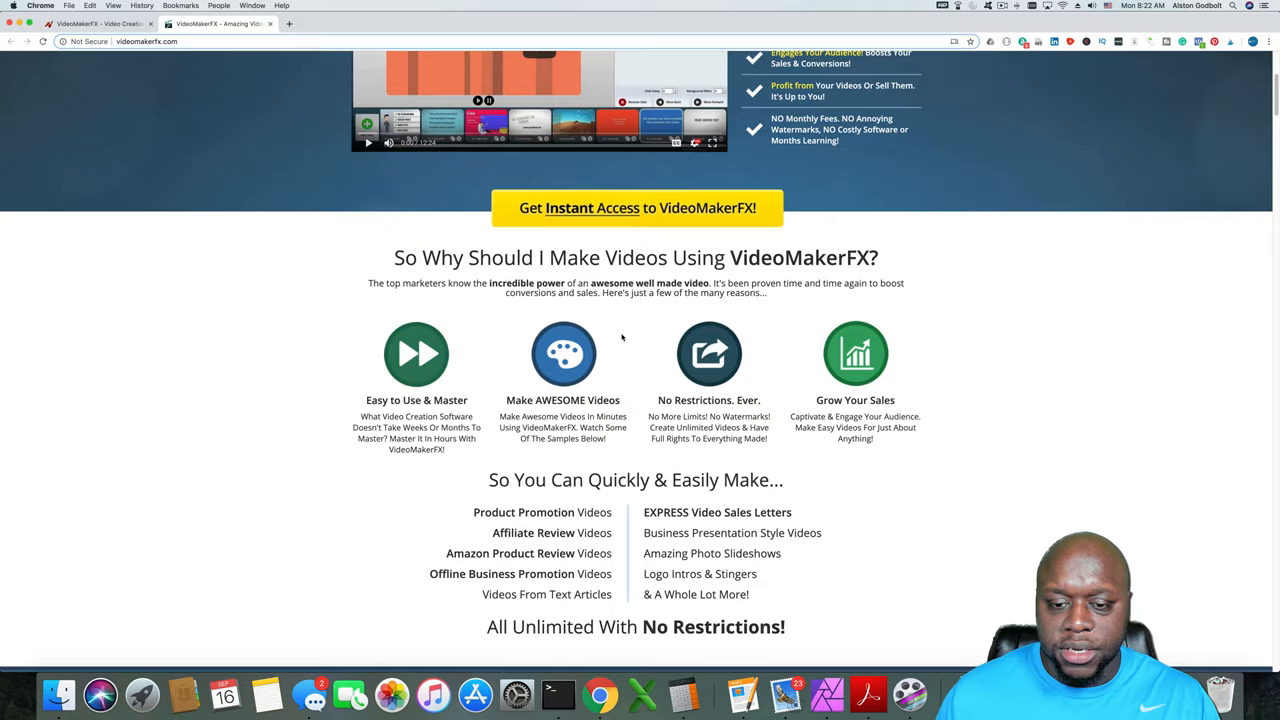
{"action": "scroll", "scroll_direction": "down", "scroll_amount": 3}
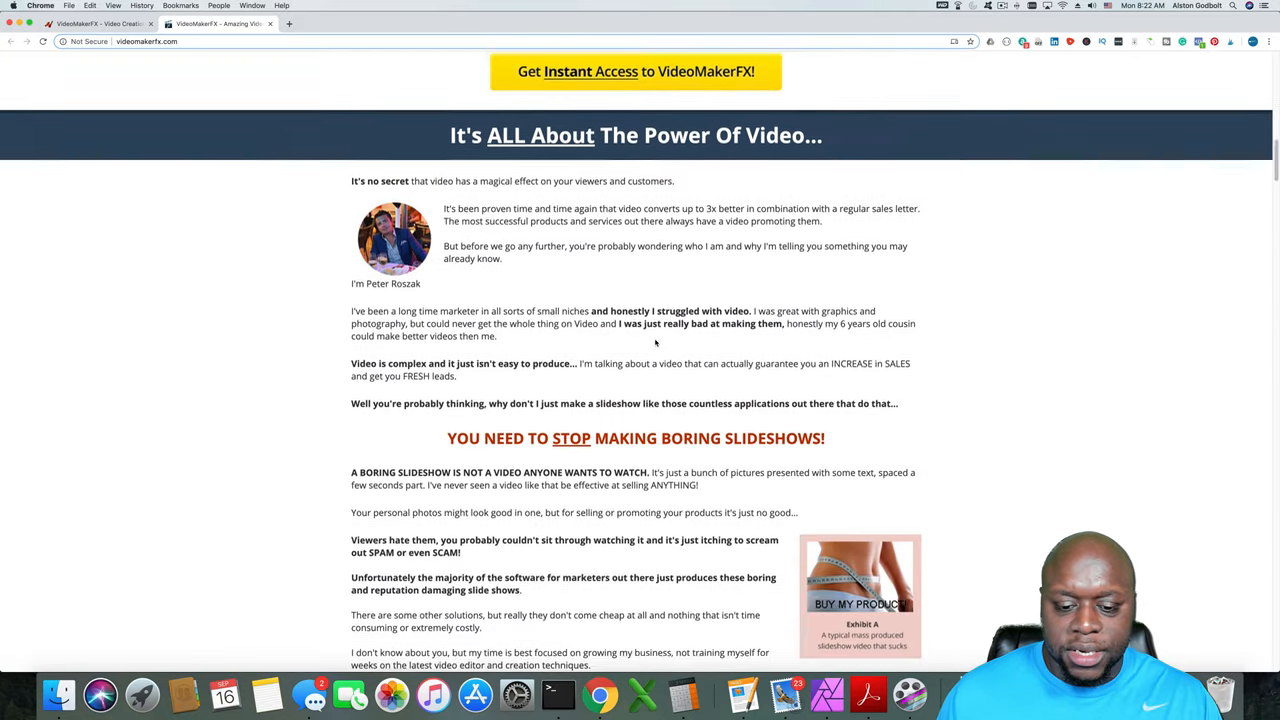
{"action": "scroll", "scroll_direction": "down", "scroll_amount": 3}
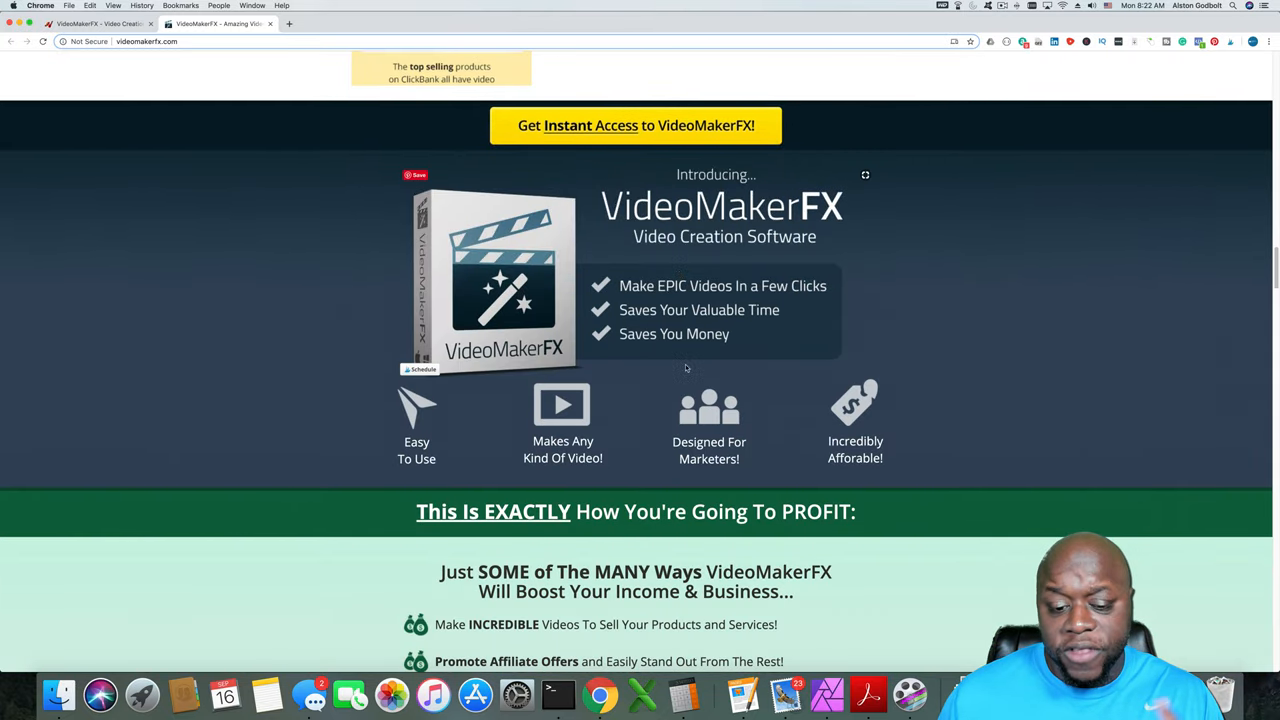
{"action": "scroll", "scroll_direction": "down", "scroll_amount": 3}
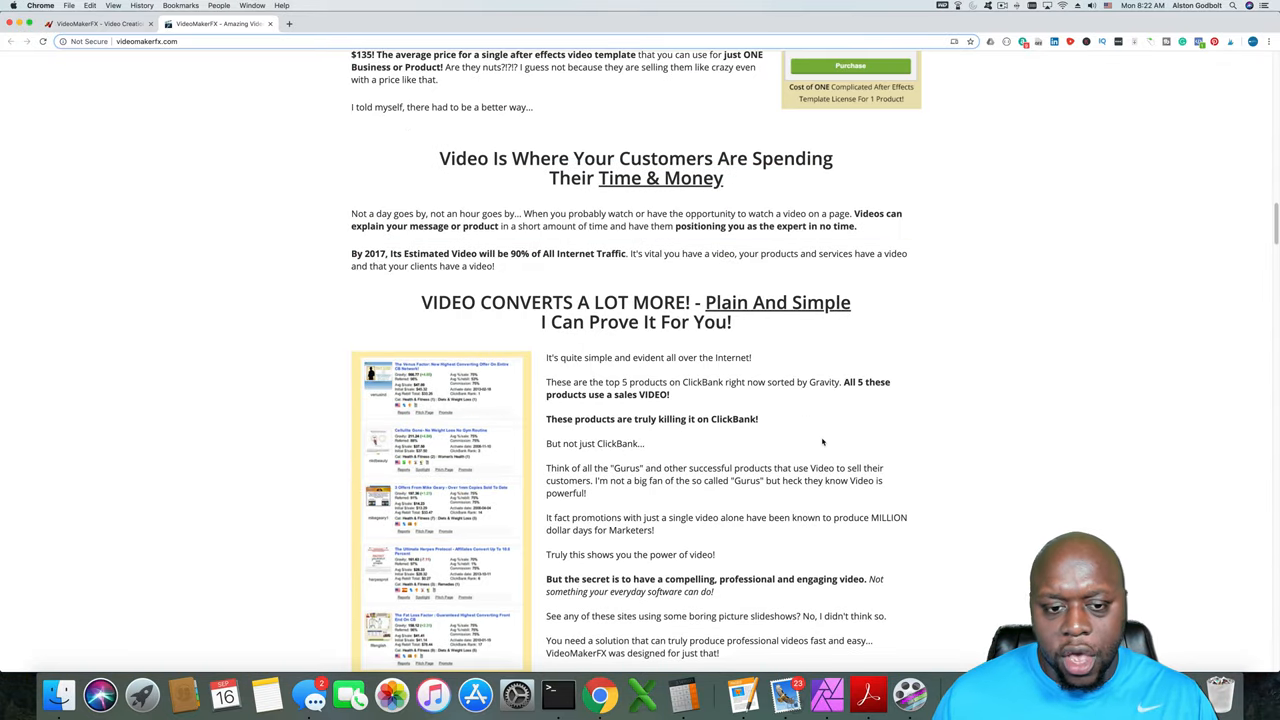
{"action": "scroll", "scroll_direction": "up", "scroll_amount": 3}
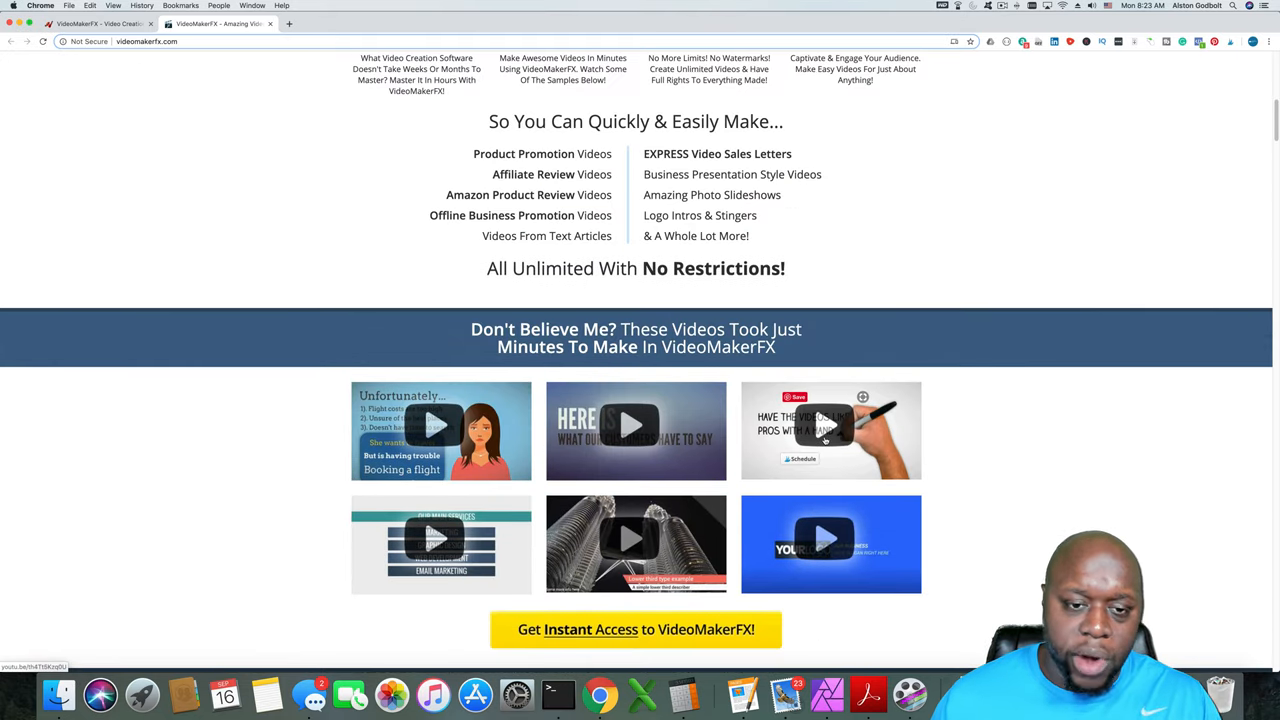
{"action": "scroll", "scroll_direction": "up", "scroll_amount": 3}
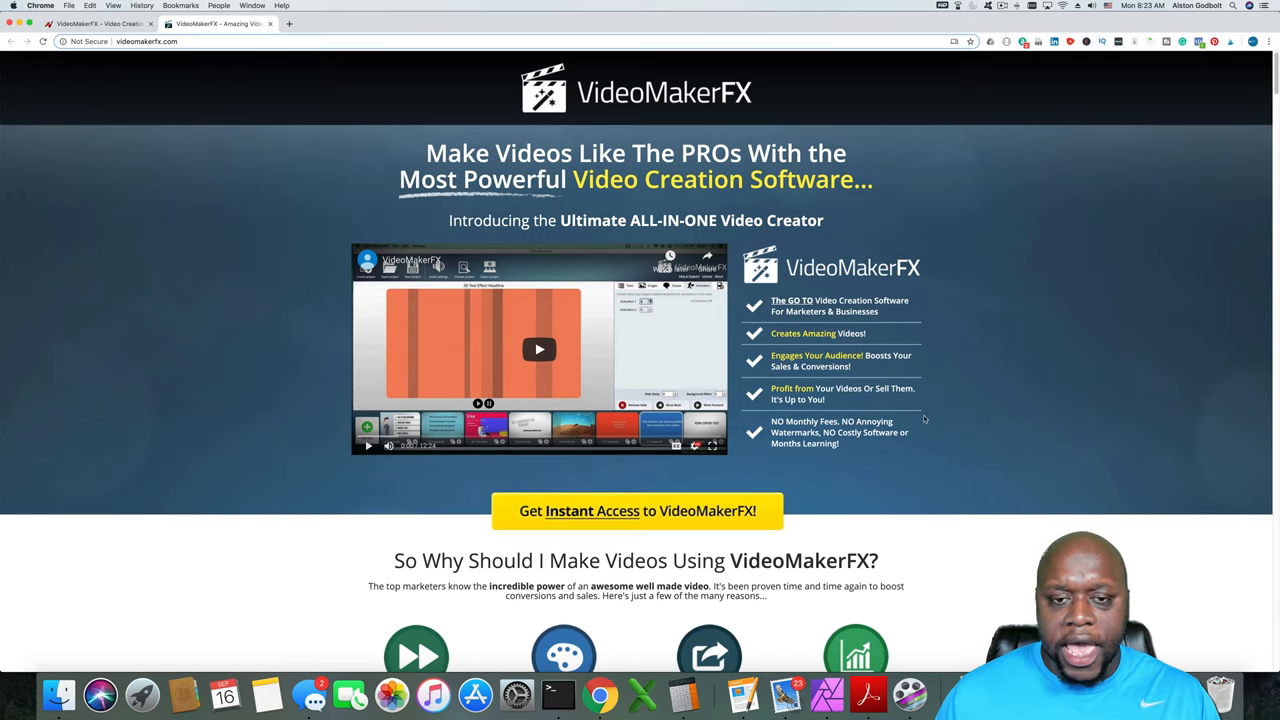
{"action": "scroll", "scroll_direction": "down", "scroll_amount": 3}
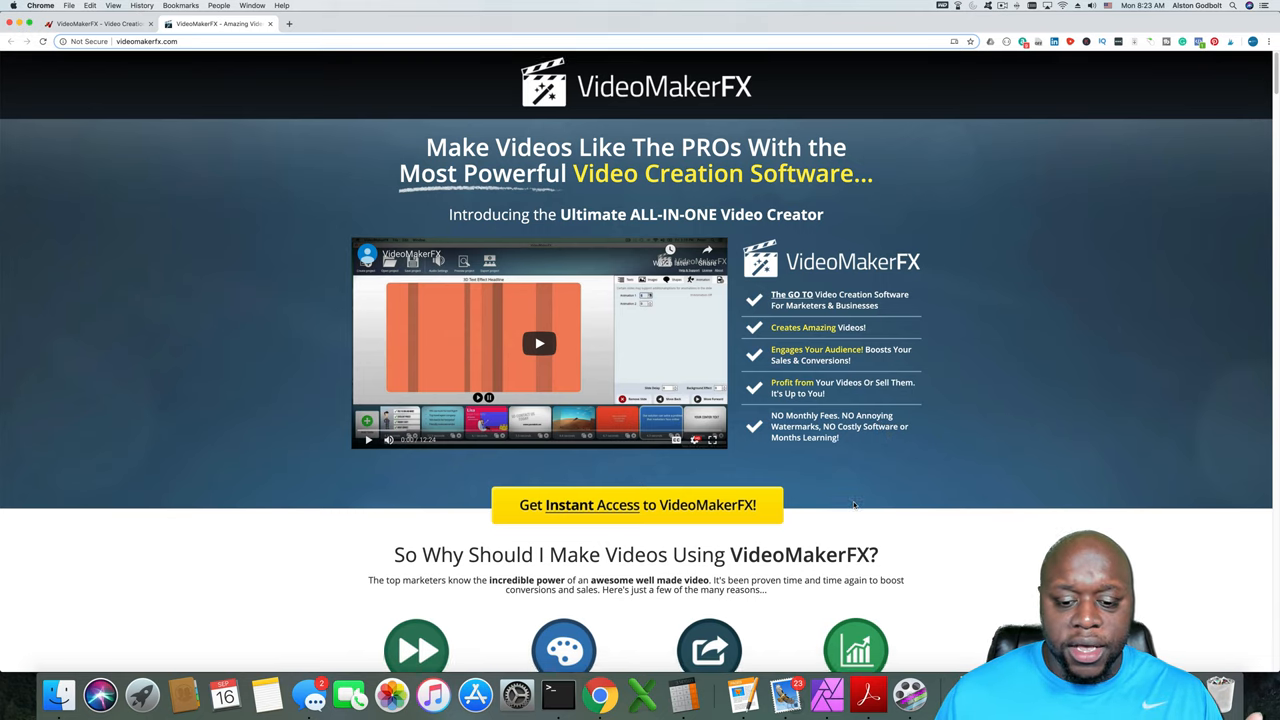
{"action": "scroll", "scroll_direction": "down", "scroll_amount": 3}
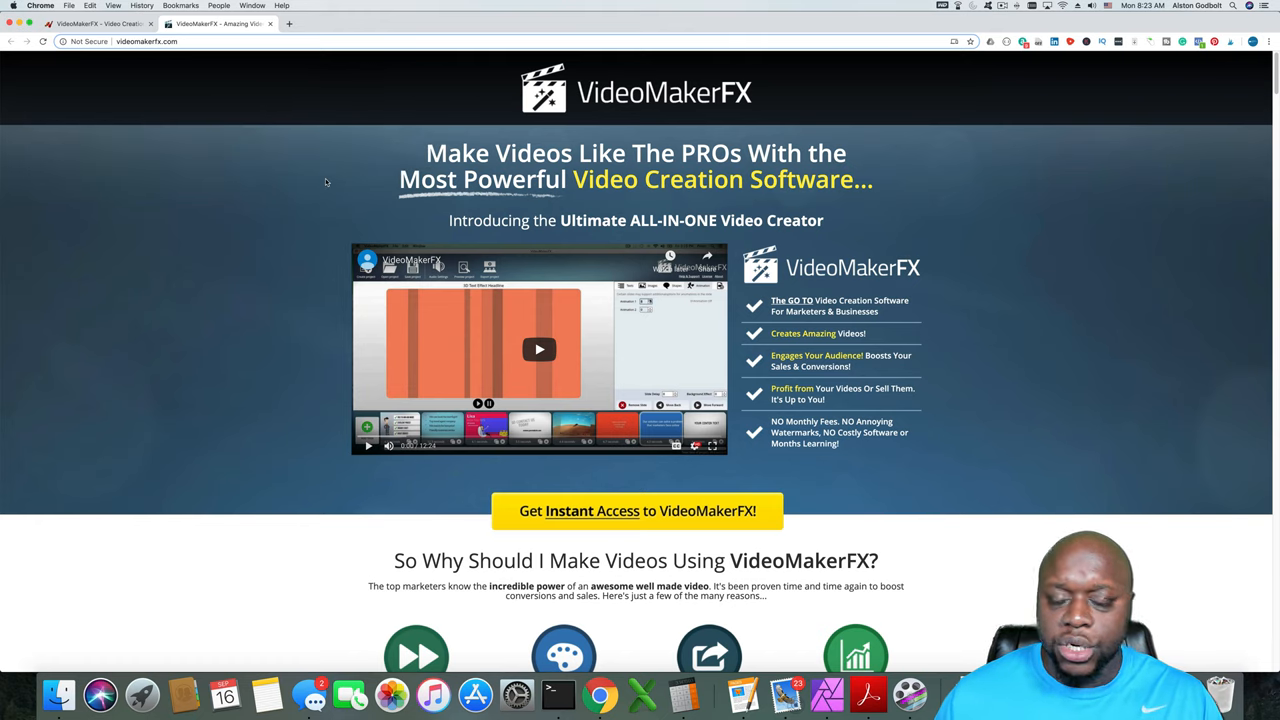
{"action": "mouse_move", "coordinate": [140, 50]}
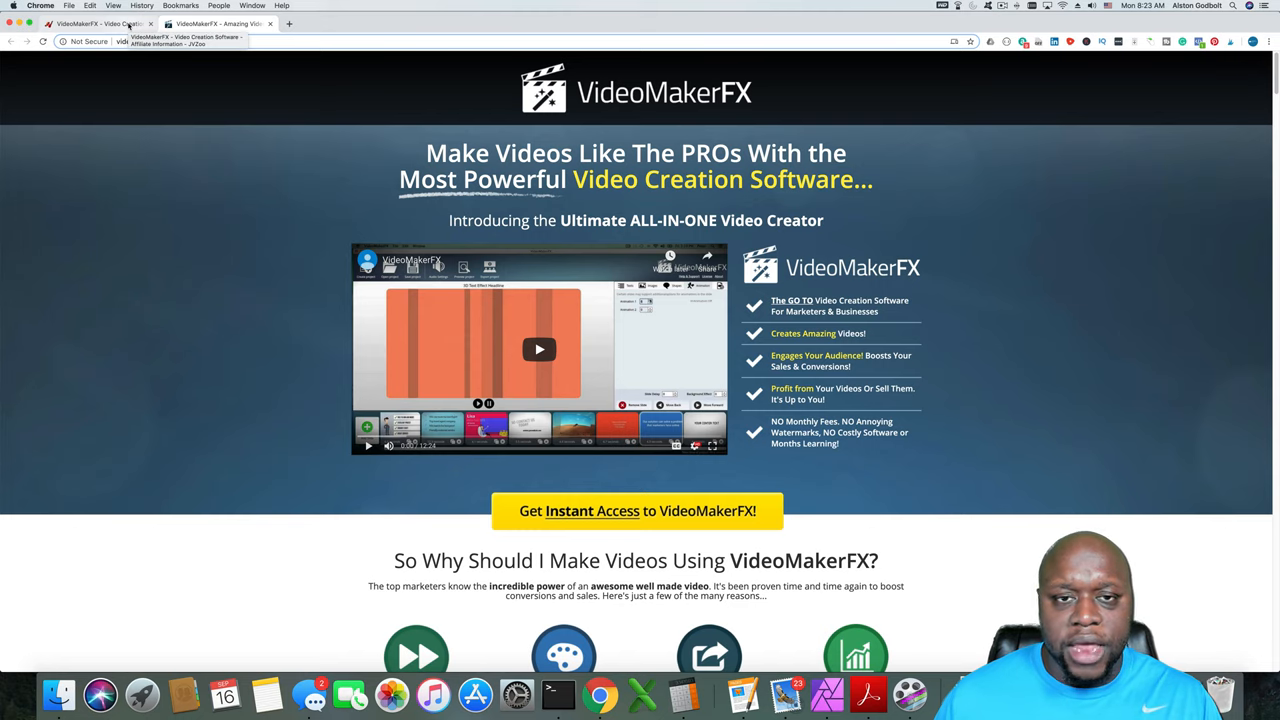
{"action": "left_click", "coordinate": [216, 24]}
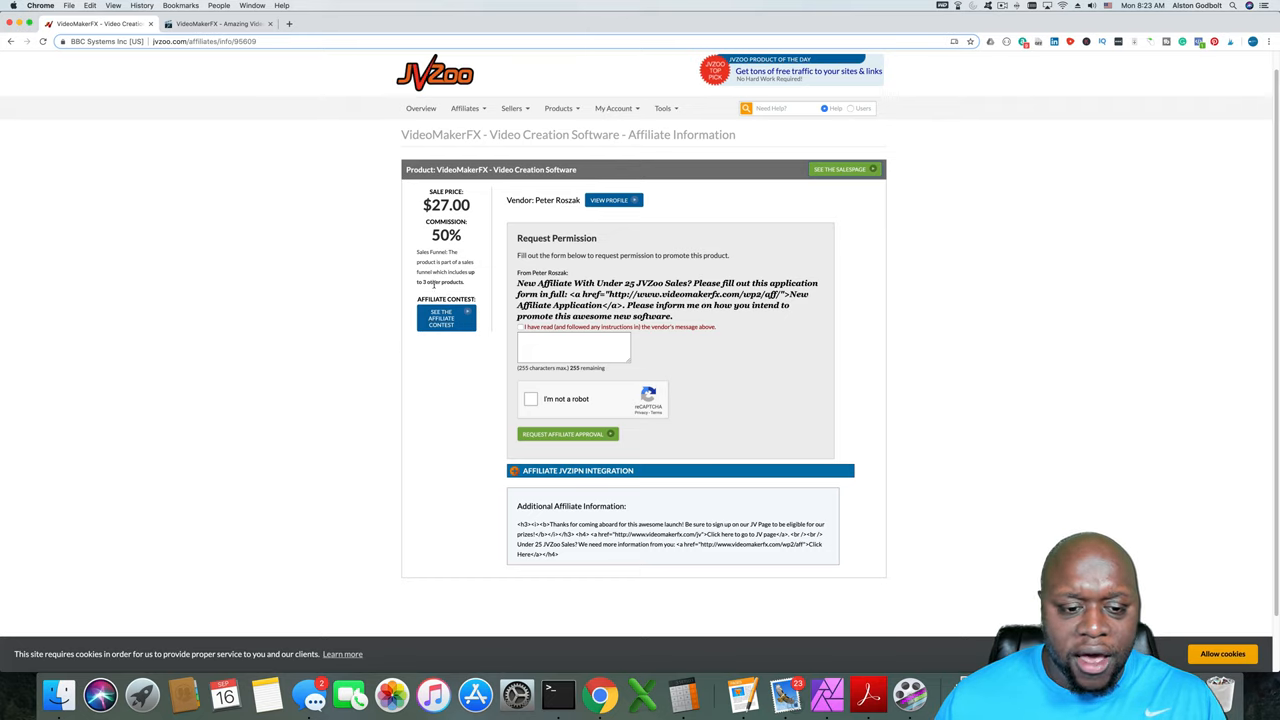
{"action": "mouse_move", "coordinate": [396, 354]}
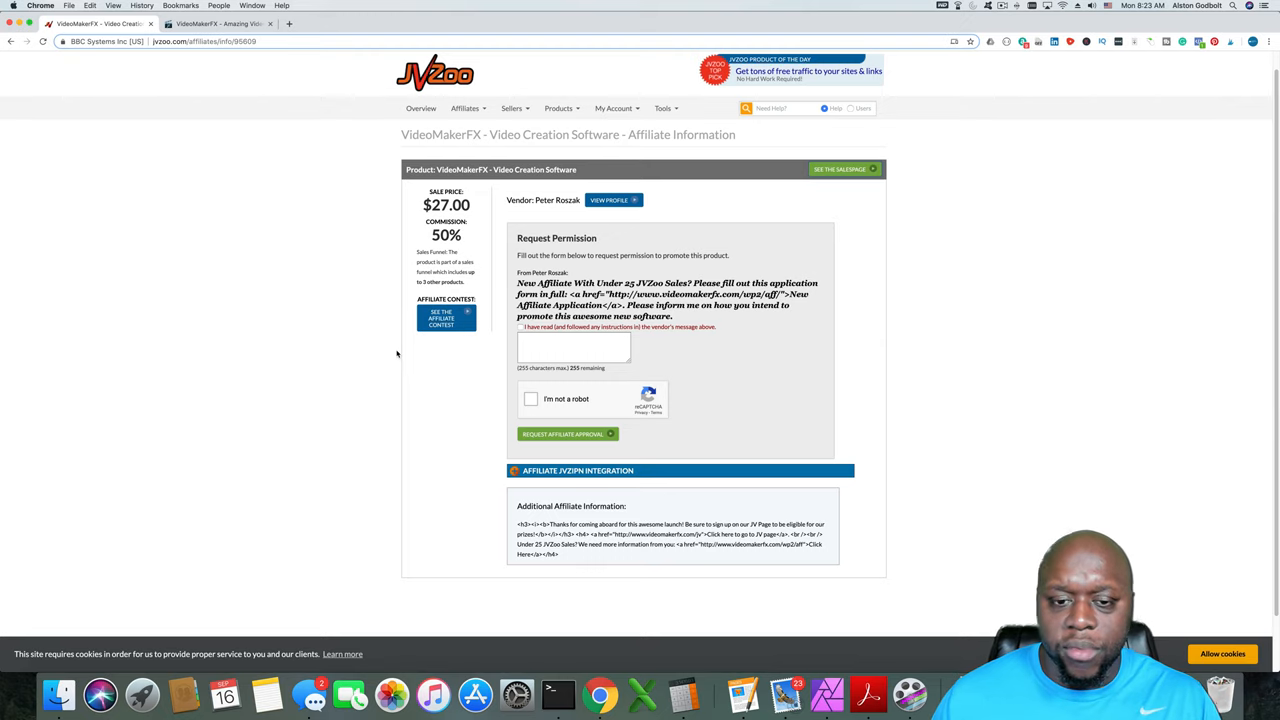
{"action": "mouse_move", "coordinate": [514, 364]}
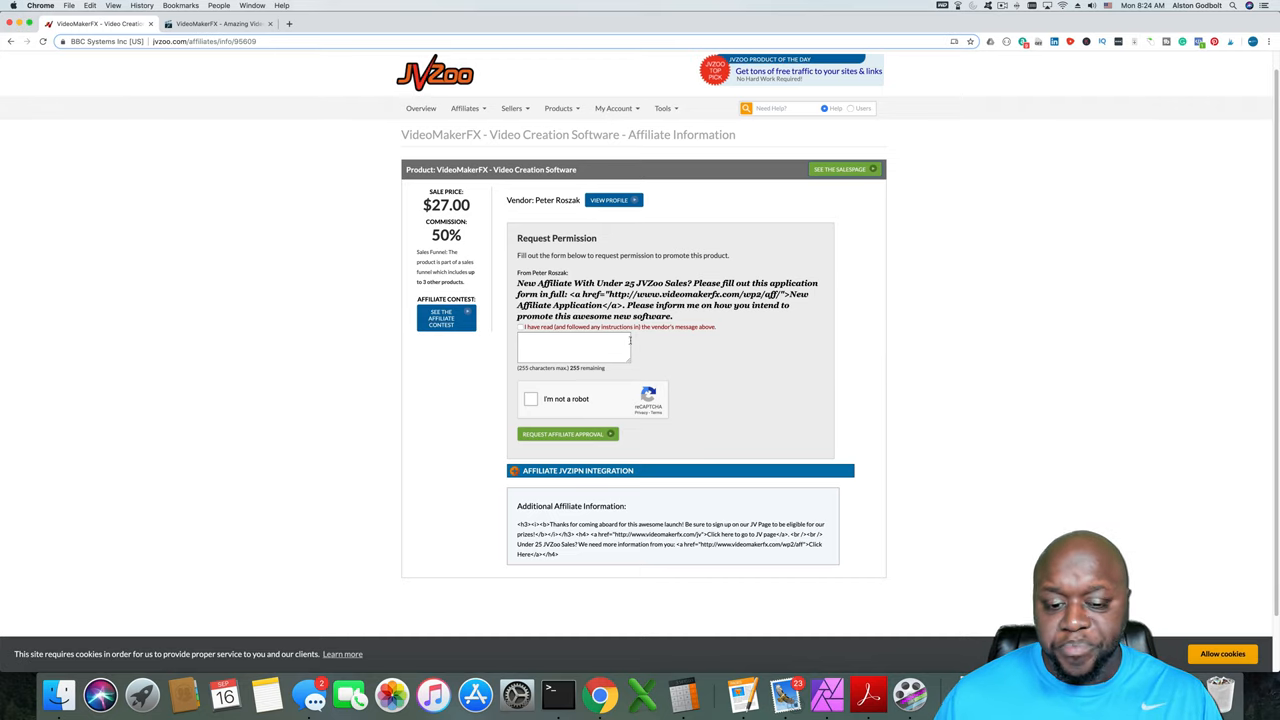
{"action": "mouse_move", "coordinate": [852, 336]}
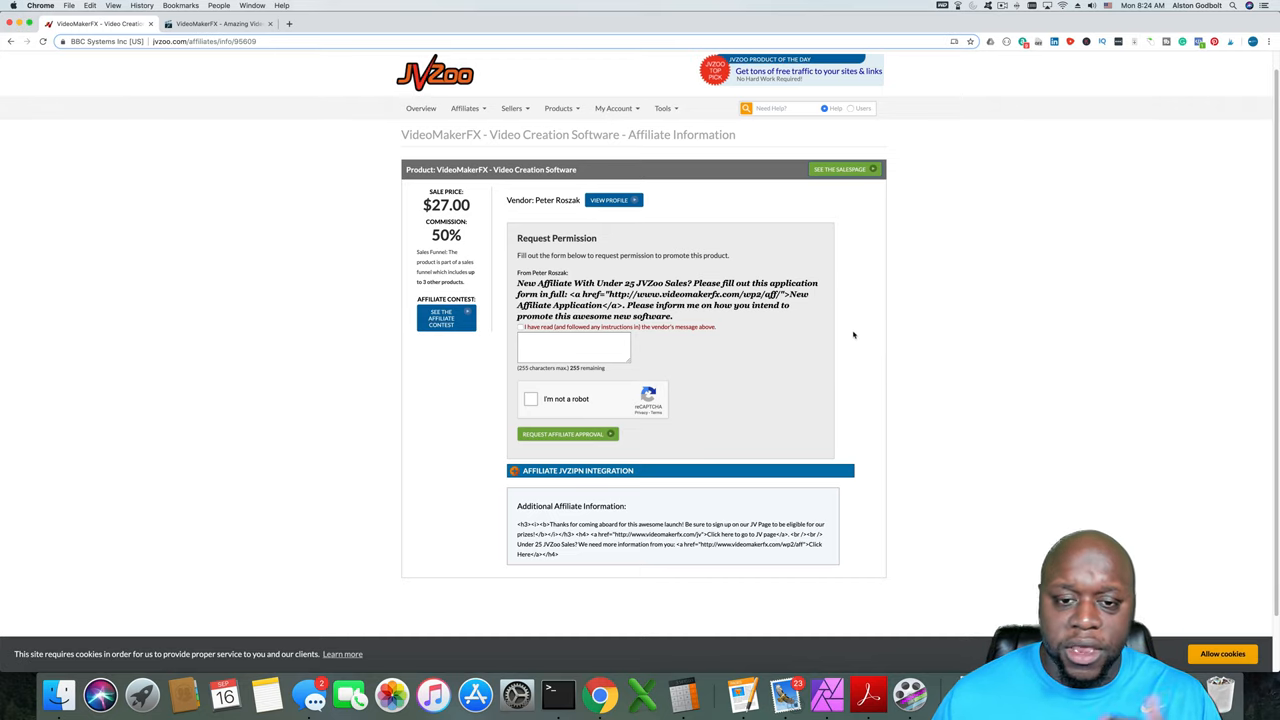
{"action": "mouse_move", "coordinate": [816, 338]}
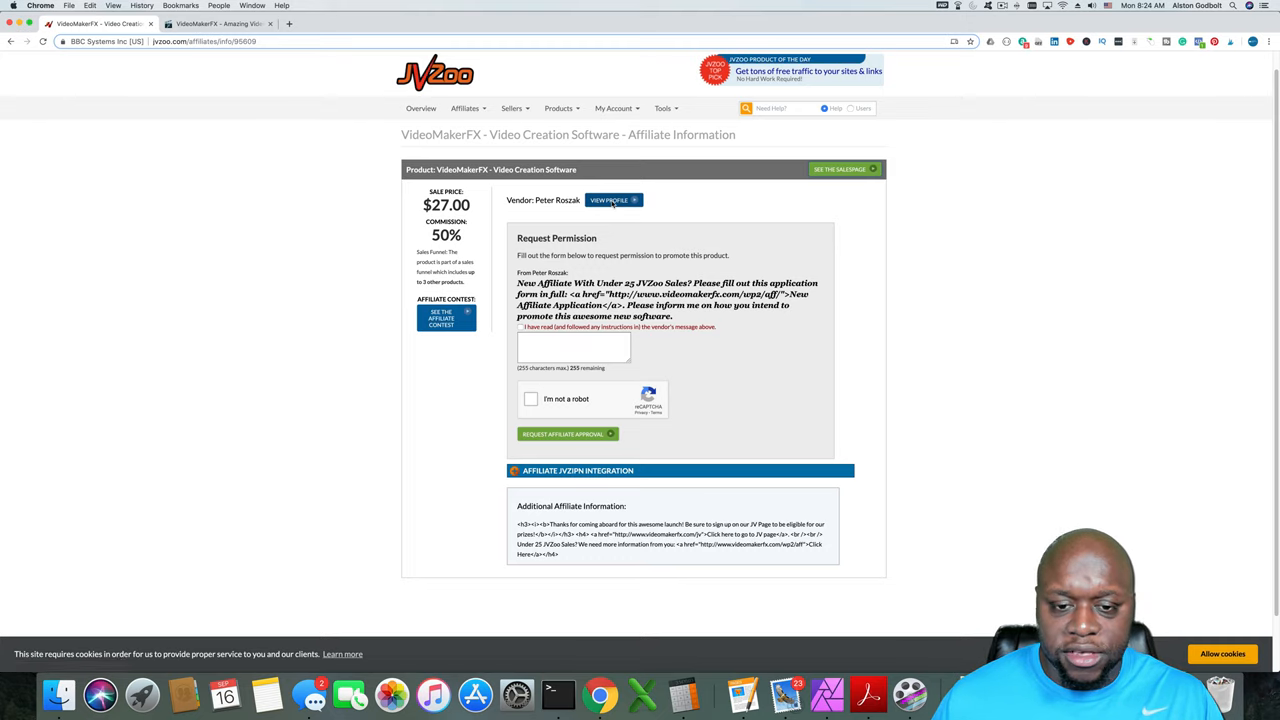
{"action": "left_click", "coordinate": [608, 200]}
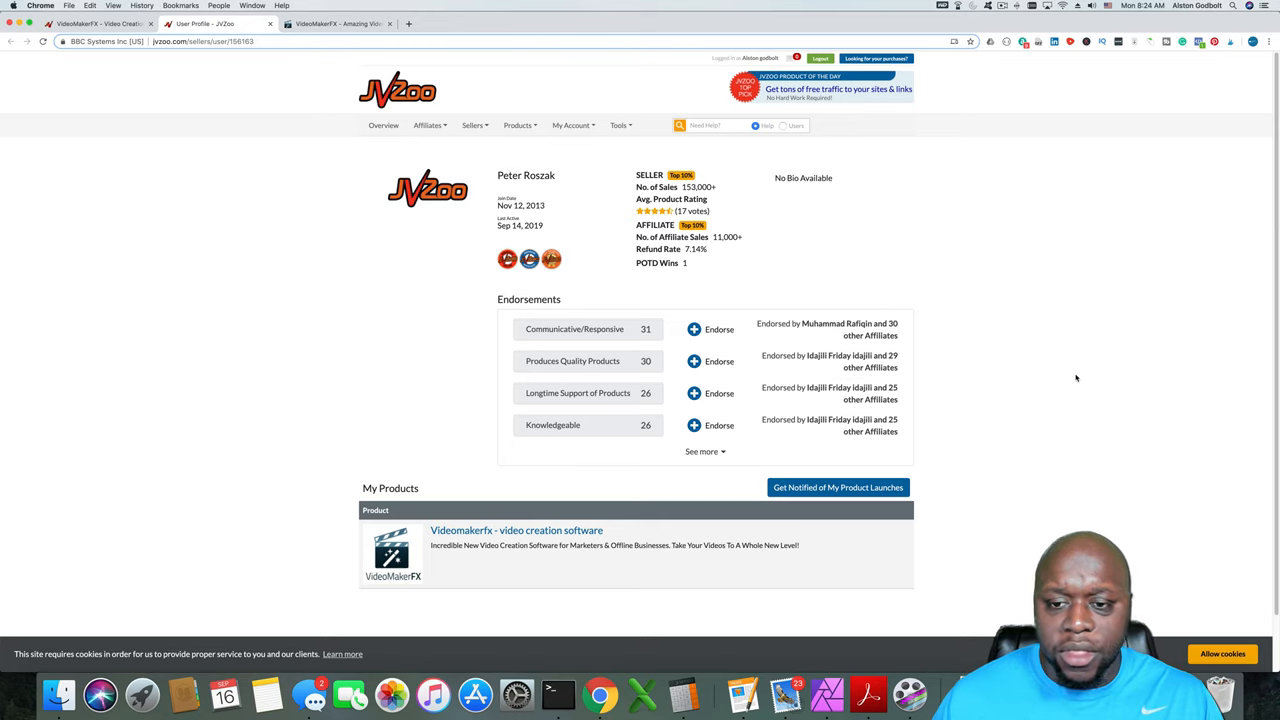
{"action": "mouse_move", "coordinate": [972, 258]}
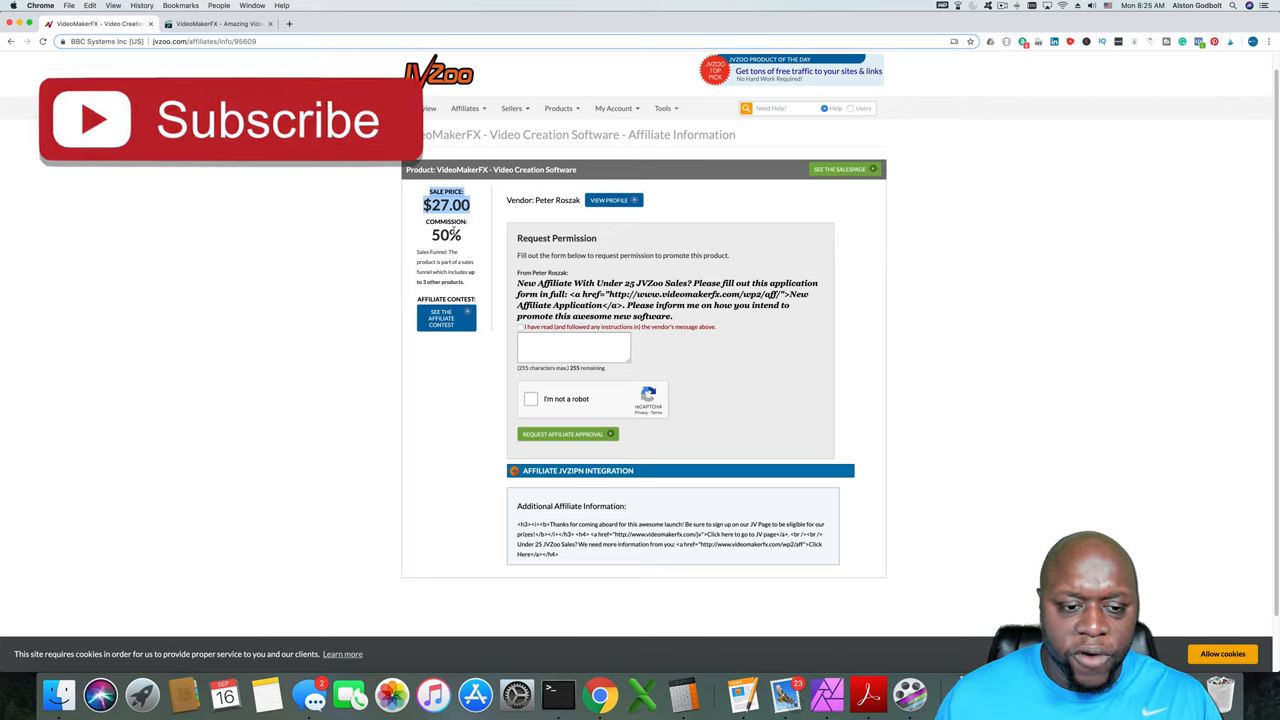
{"action": "mouse_move", "coordinate": [444, 160]}
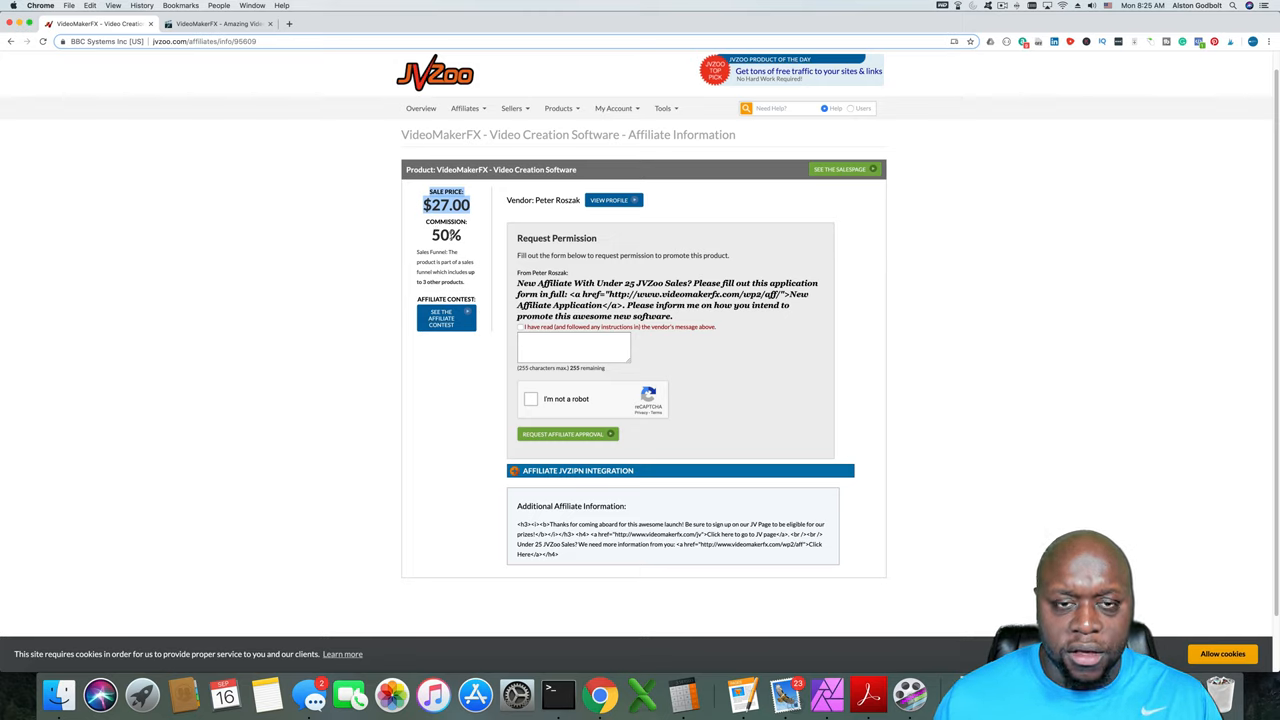
{"action": "mouse_move", "coordinate": [406, 264]}
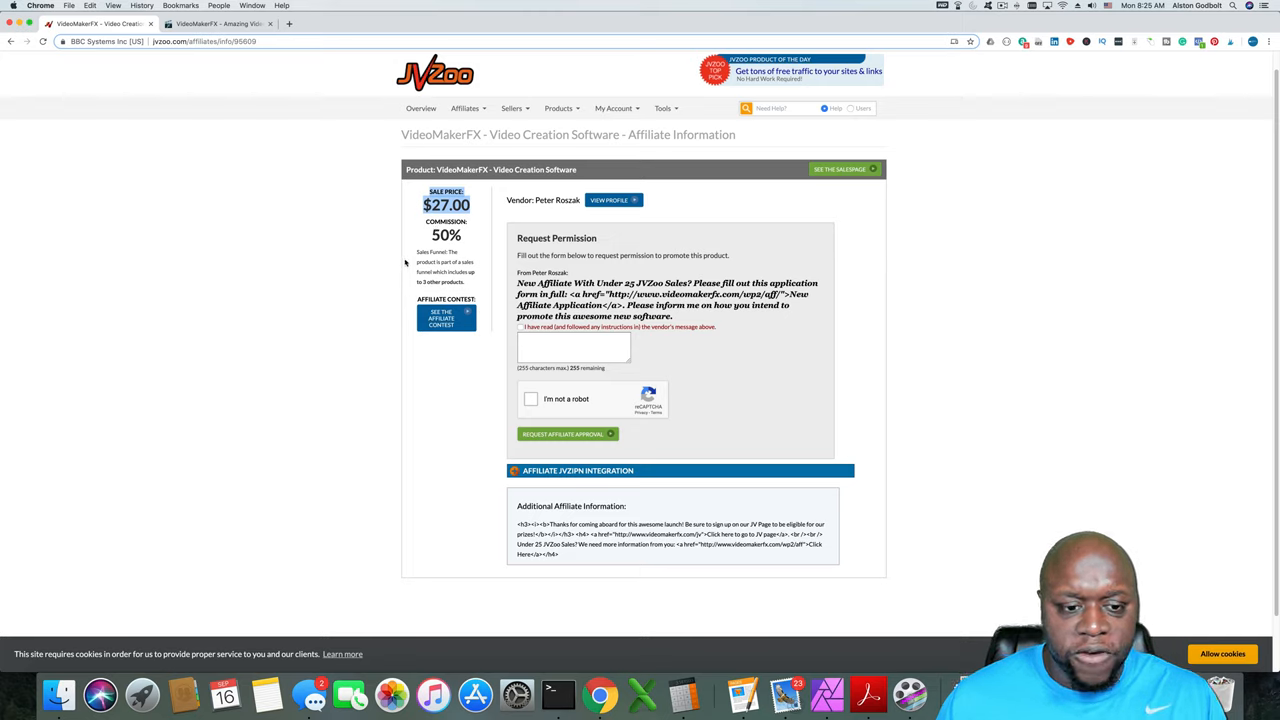